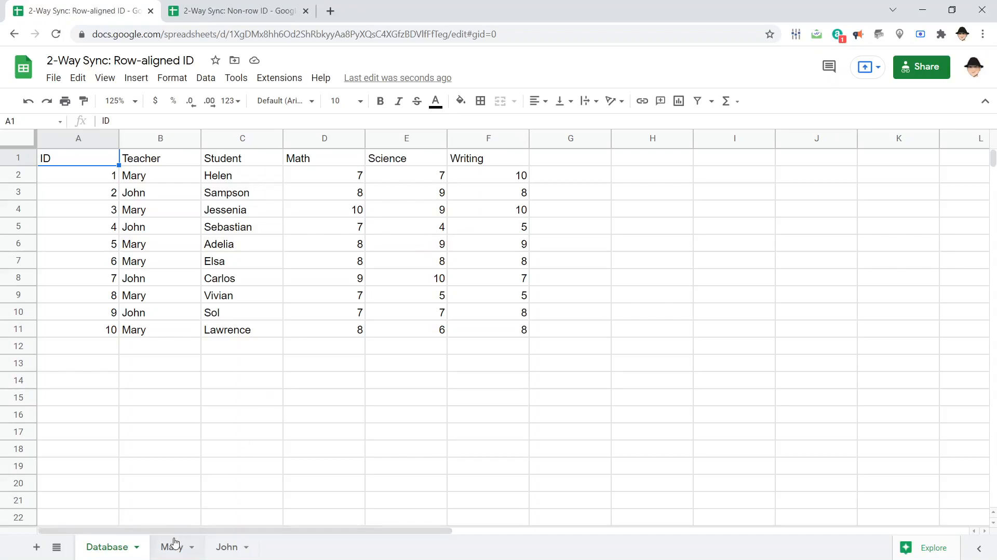
Step: Switch to Mary's sheet and select a cell in her student list
left_click(172, 546)
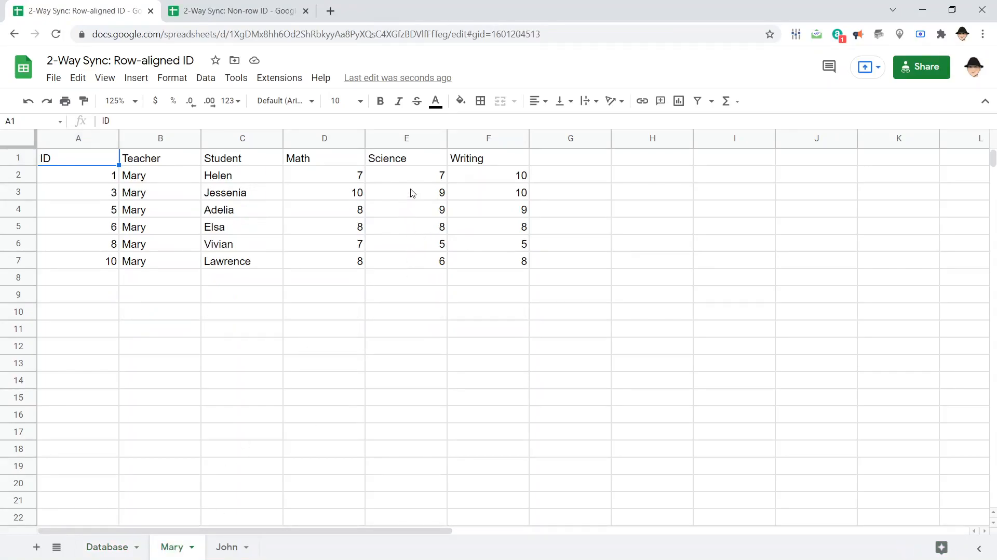
left_click(406, 192)
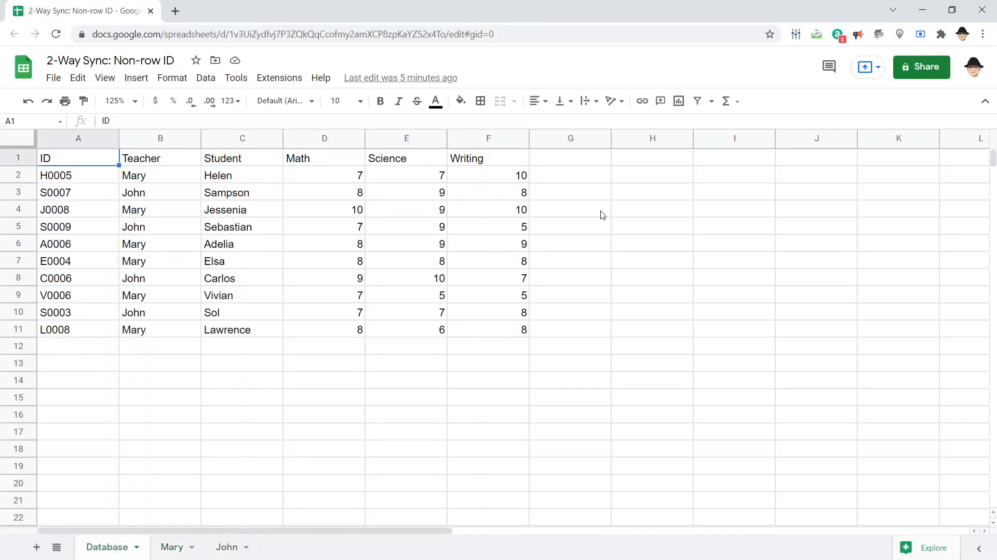
left_click_drag(78, 175, 77, 294)
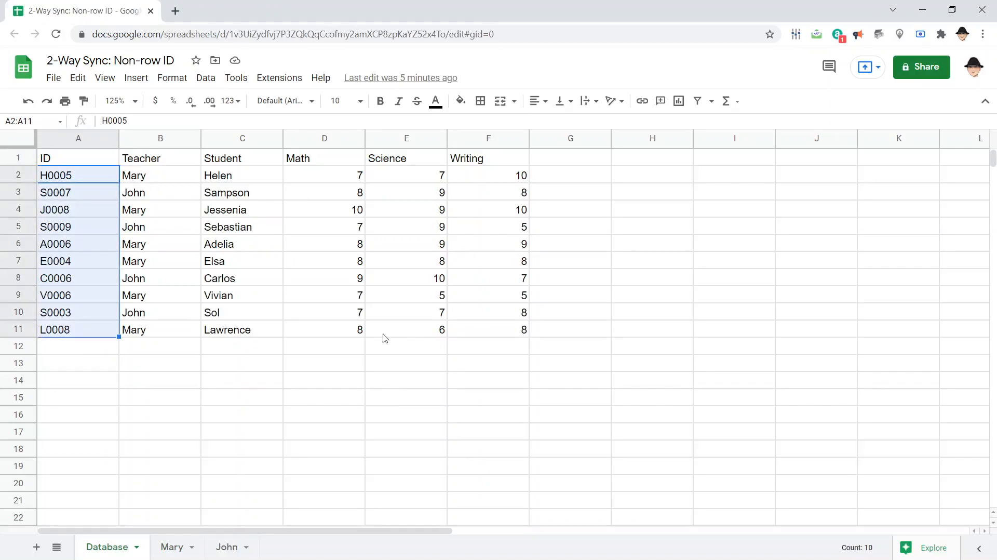
left_click(78, 174)
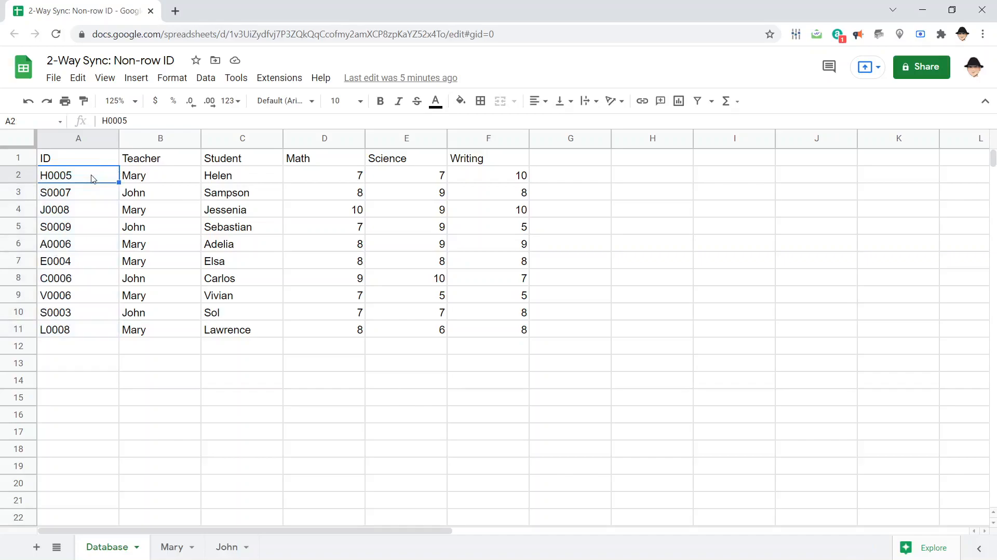
mouse_move(86, 226)
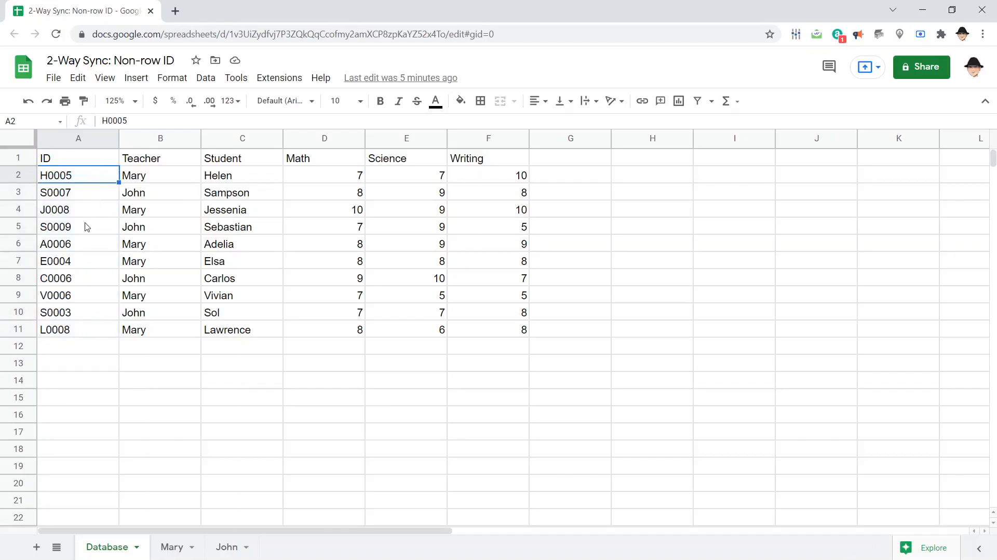
left_click(78, 226)
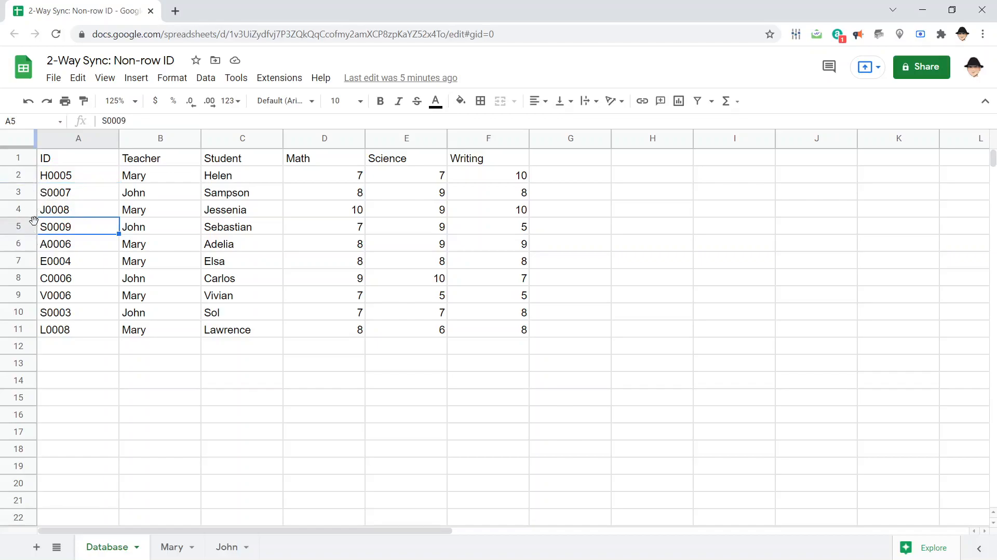
mouse_move(152, 206)
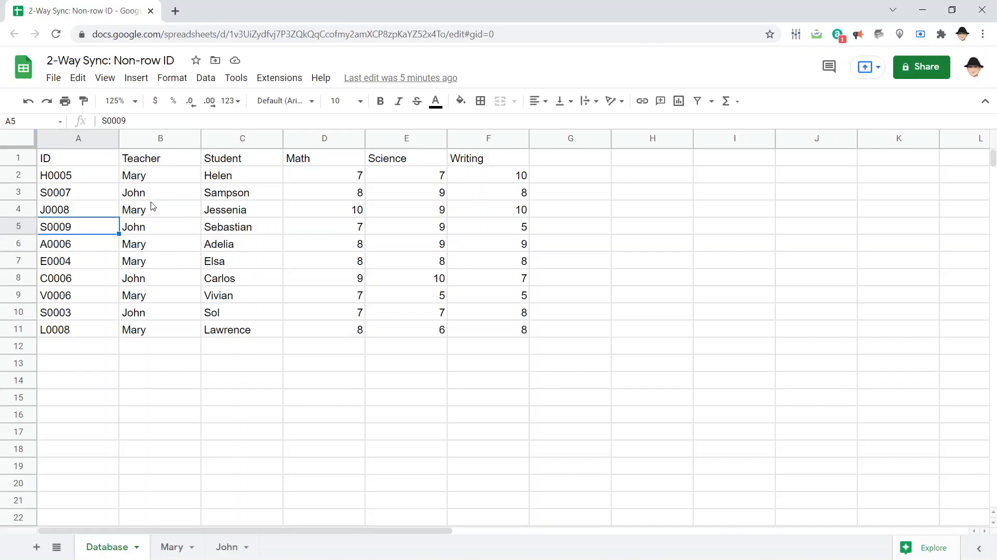
mouse_move(278, 78)
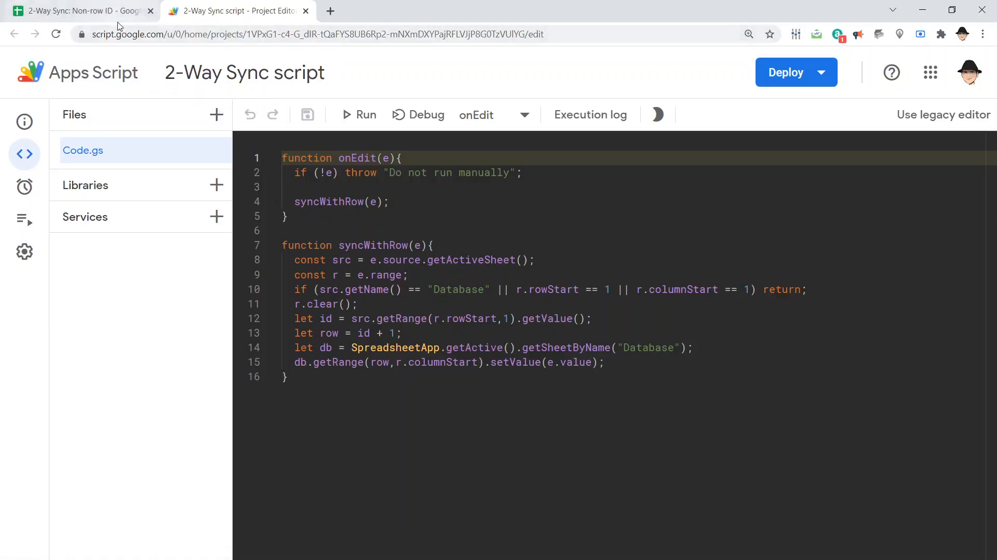
Step: Enter 6 as Jessenia's Science score on Mary's sheet, then check the script's execution history
left_click(24, 219)
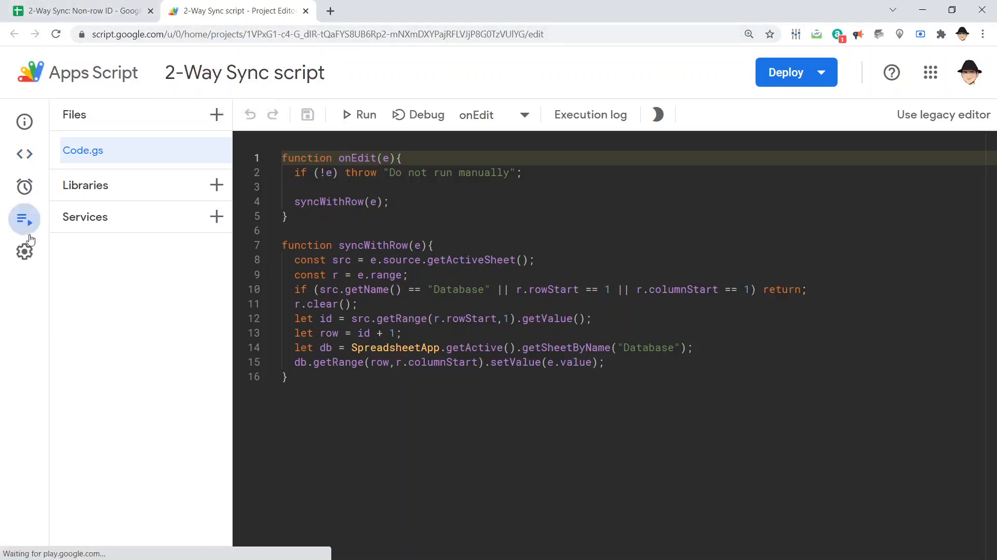
left_click(76, 11)
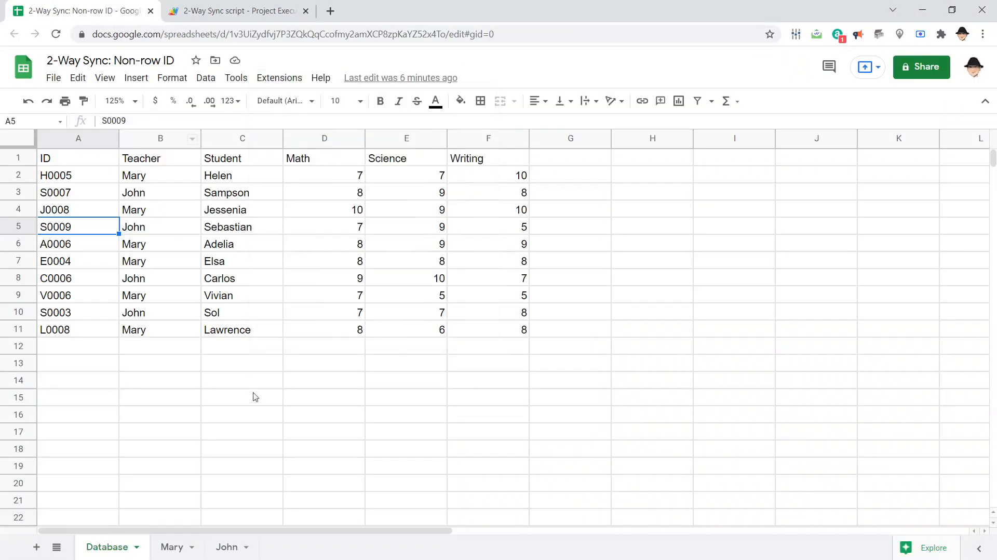
left_click(171, 547)
type("6")
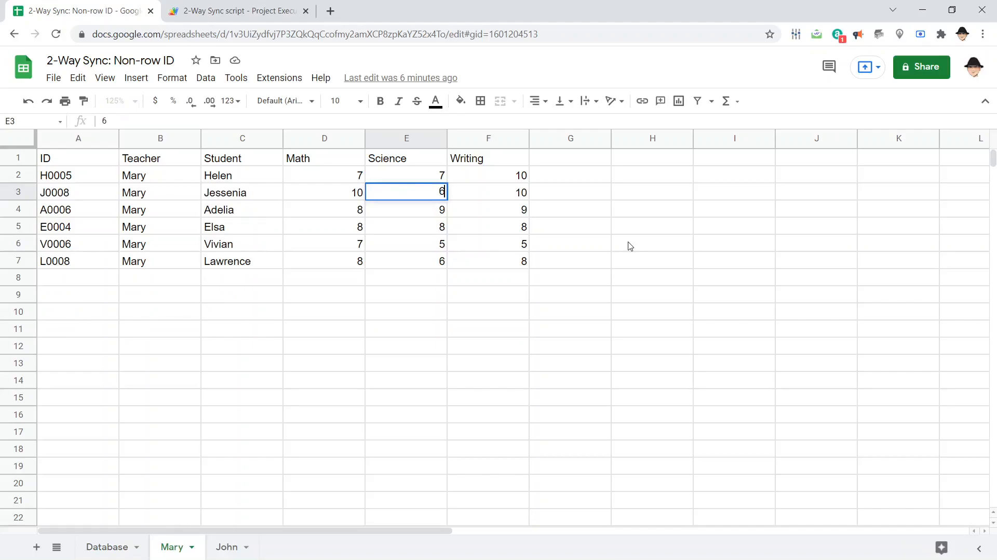
key("enter")
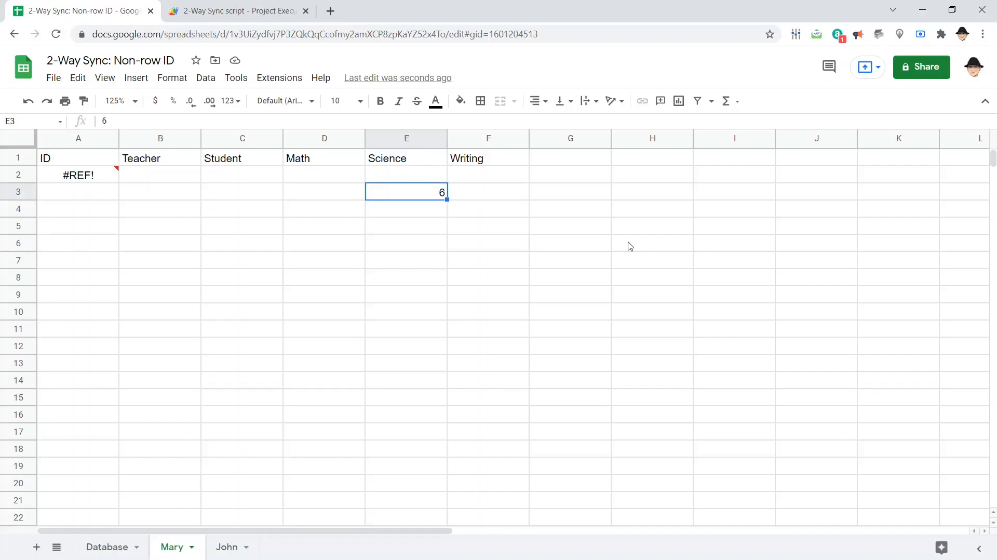
left_click(238, 11)
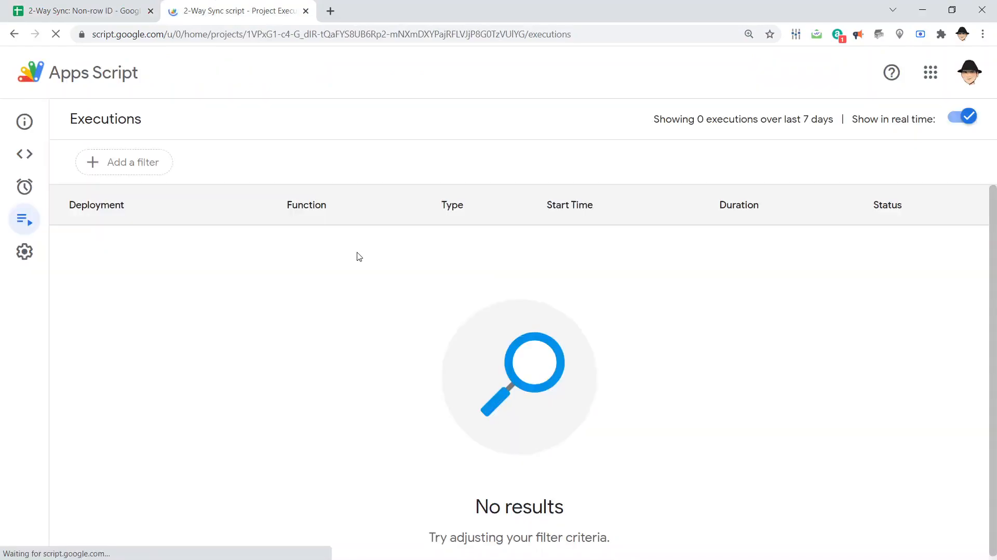
Step: Read the failed onEdit run's error about converting ID 'J00081' to an integer, then return to the code
left_click(24, 154)
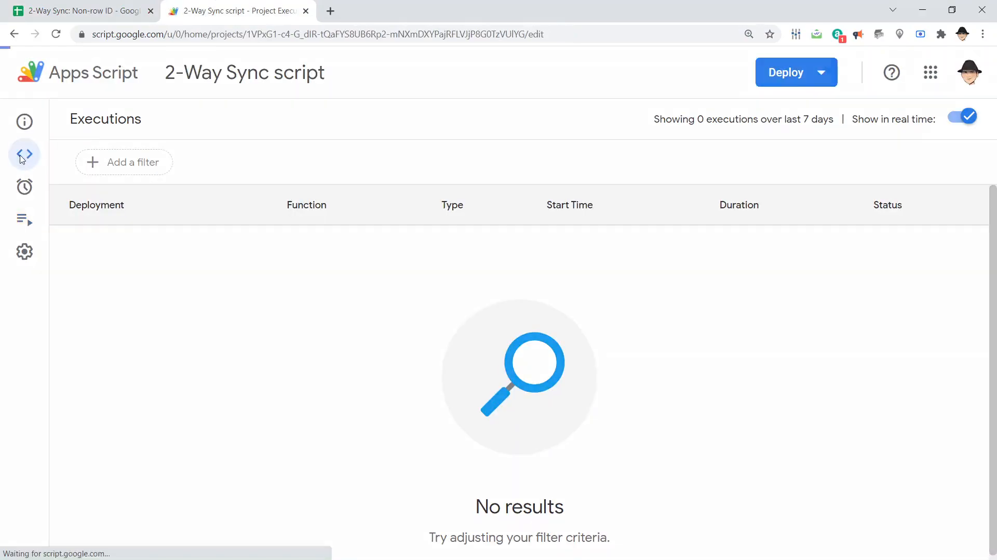
left_click(24, 153)
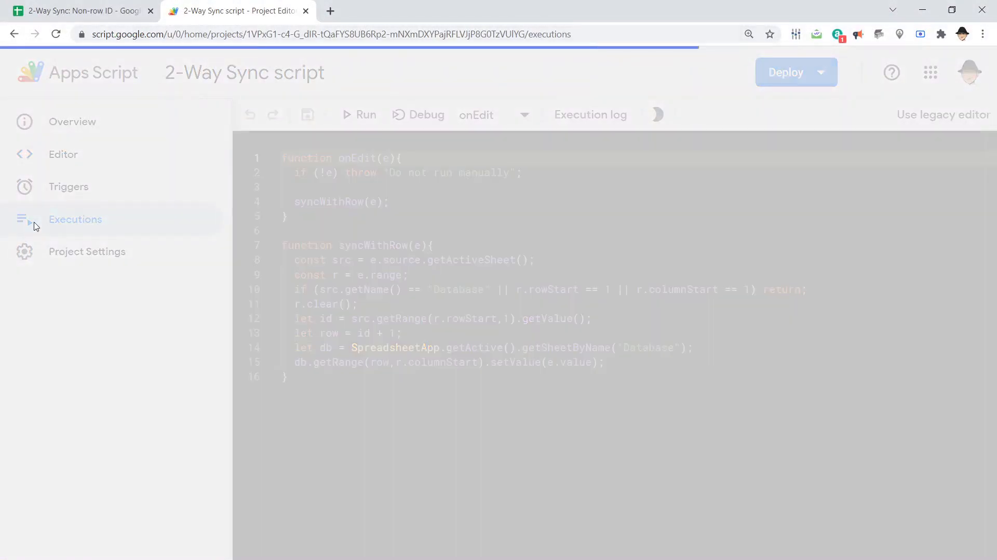
left_click(74, 219)
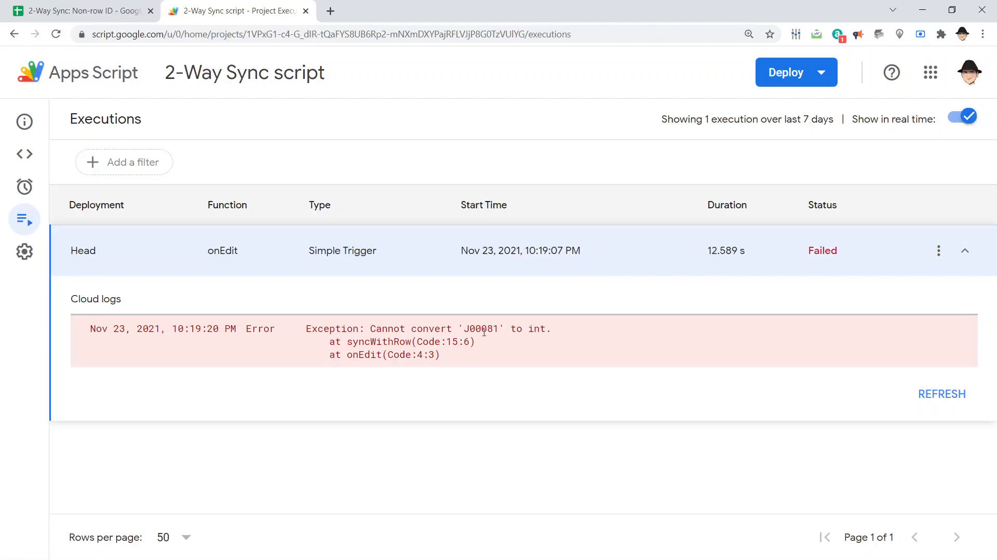
double_click(481, 328)
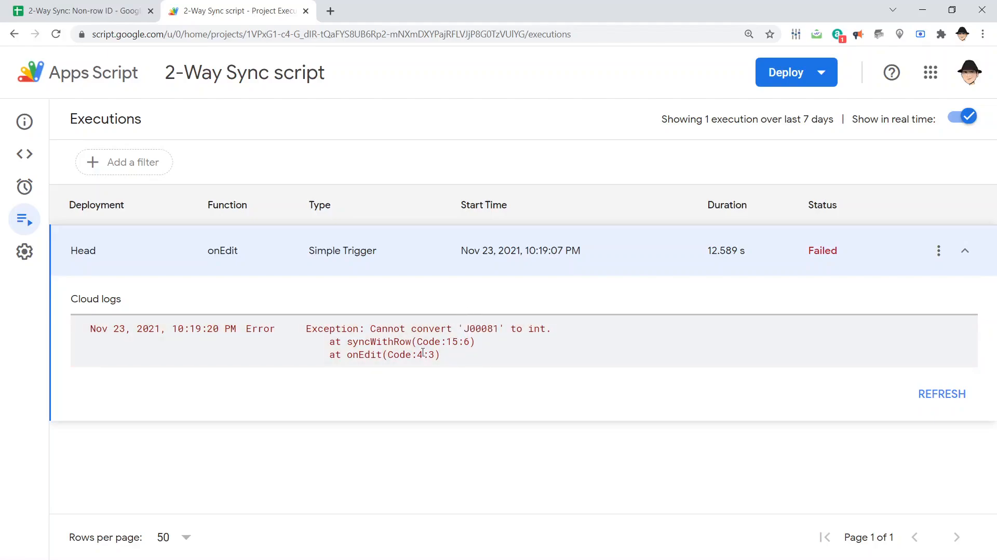
mouse_move(200, 252)
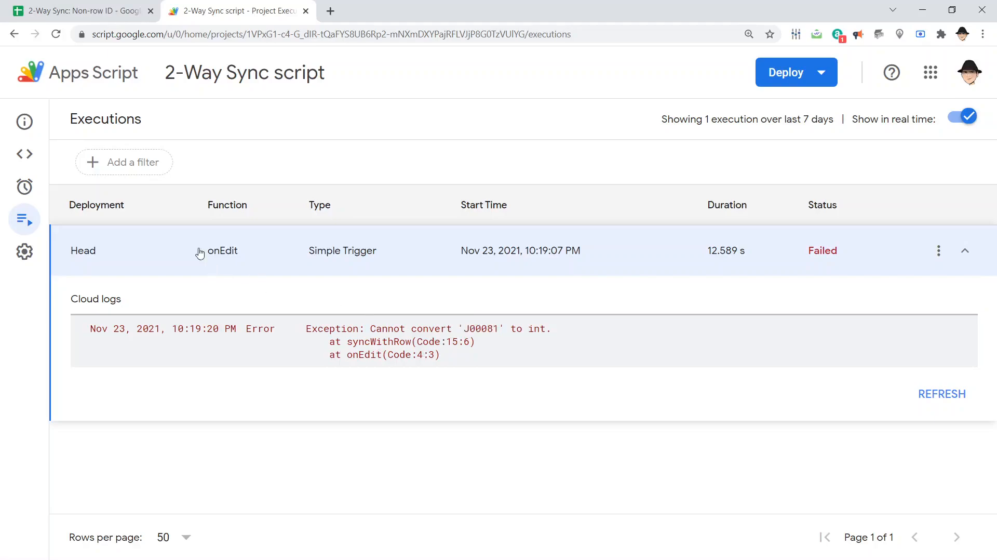
left_click(24, 154)
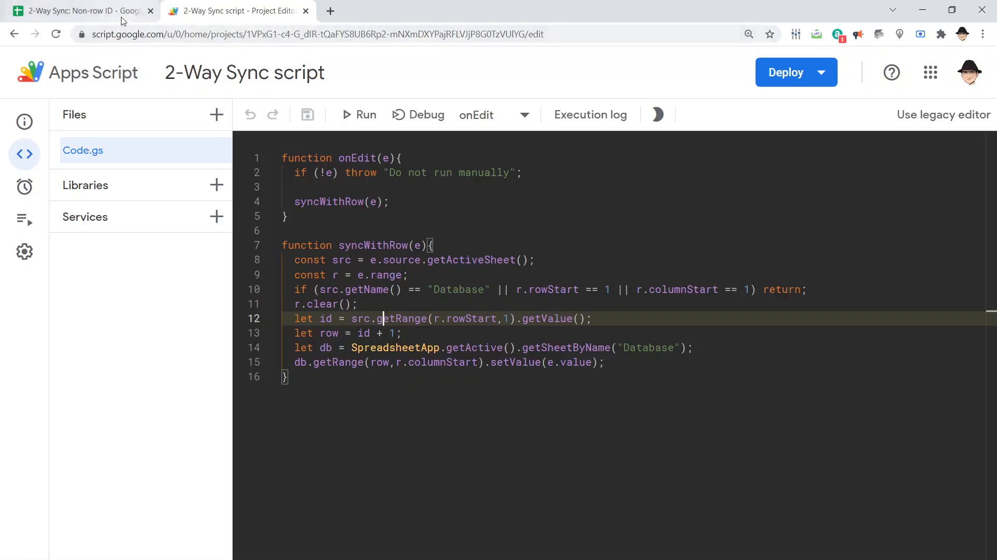
Step: Check Mary's sheet shows her six students again, then return to the script editor
left_click(76, 10)
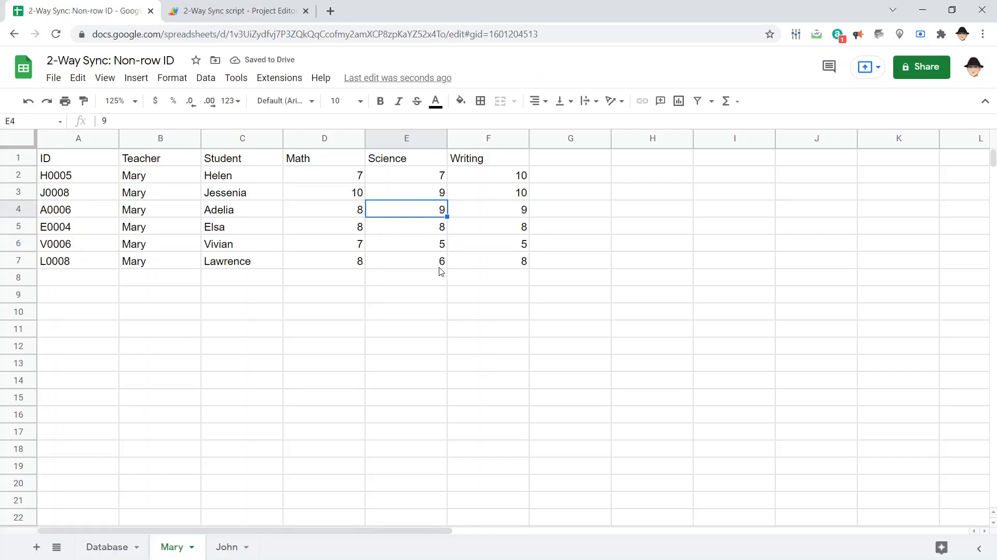
left_click(234, 10)
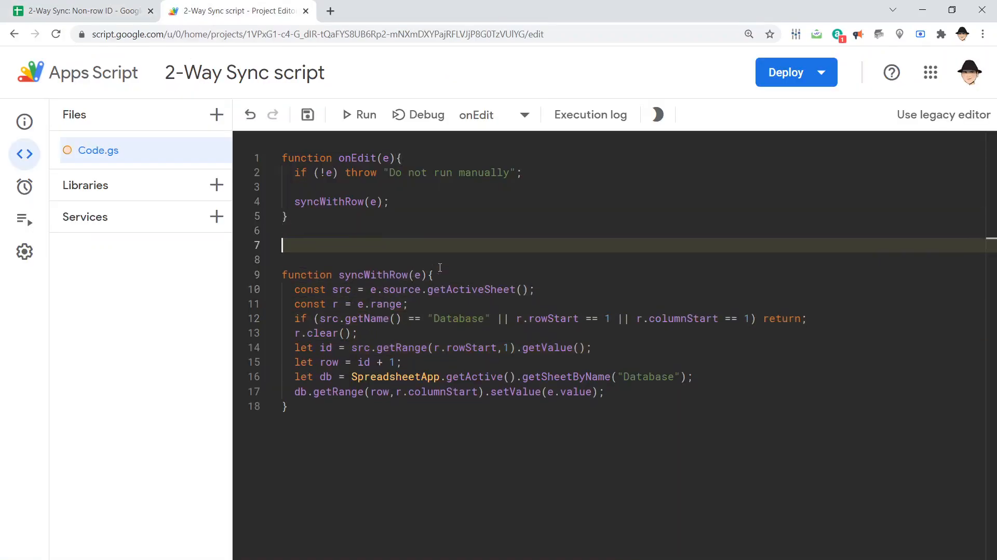
Step: Declare function syncNonRow(e){} and copy syncWithRow's opening lines into it
type("function s")
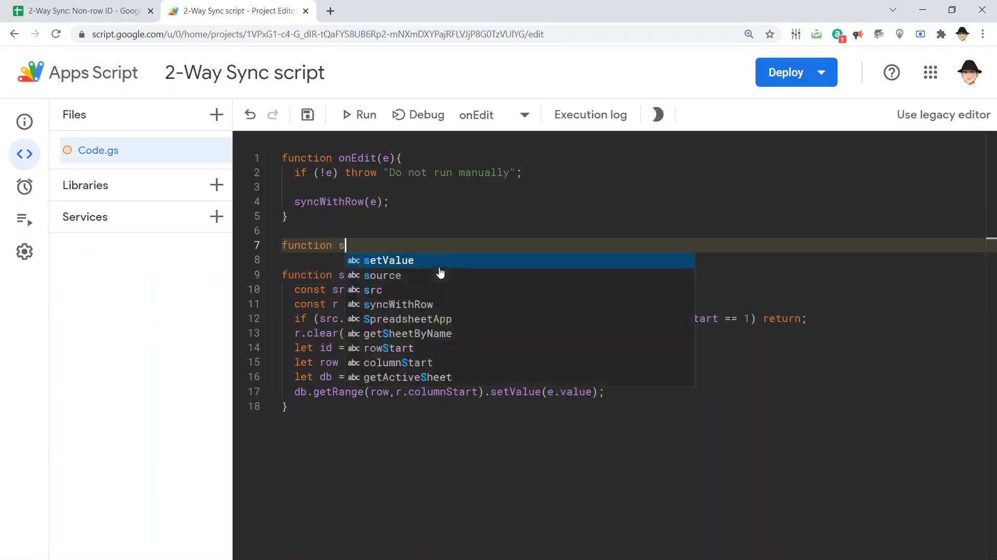
type("yncNo")
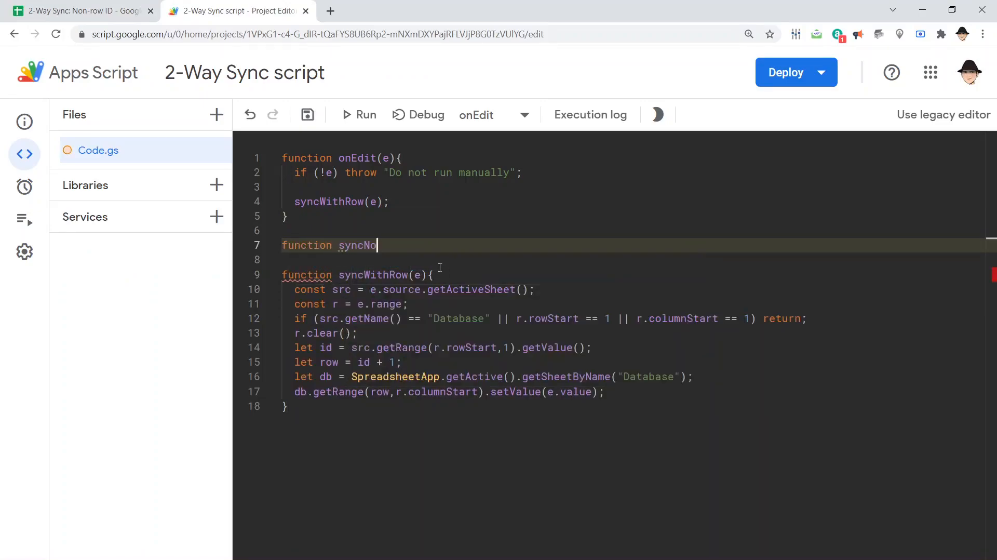
type("nRow(e){}")
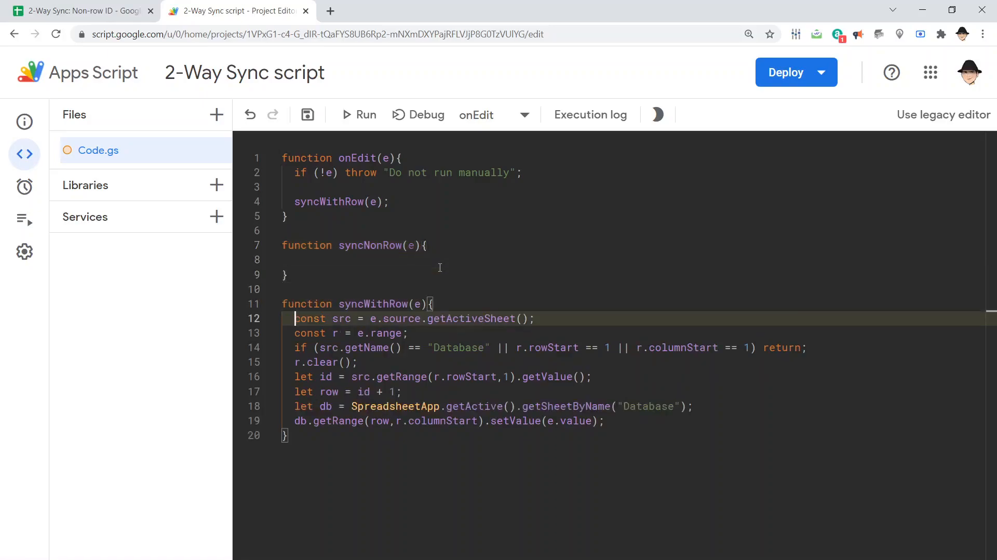
left_click(321, 362)
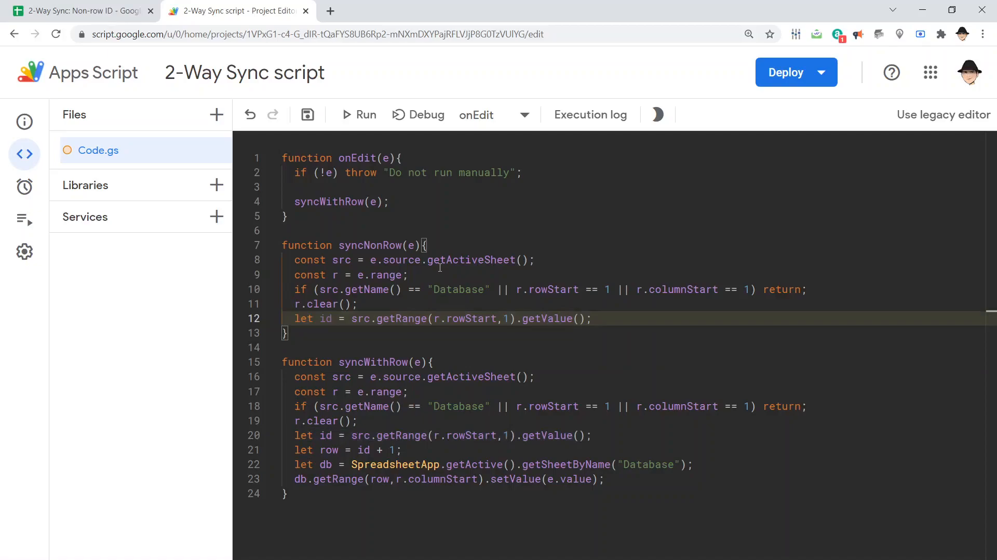
mouse_move(441, 271)
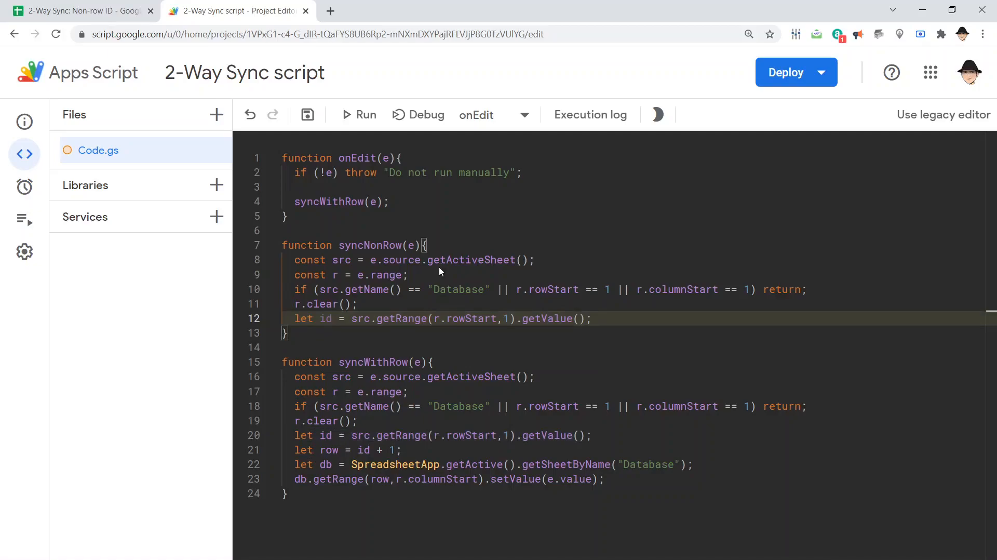
mouse_move(438, 268)
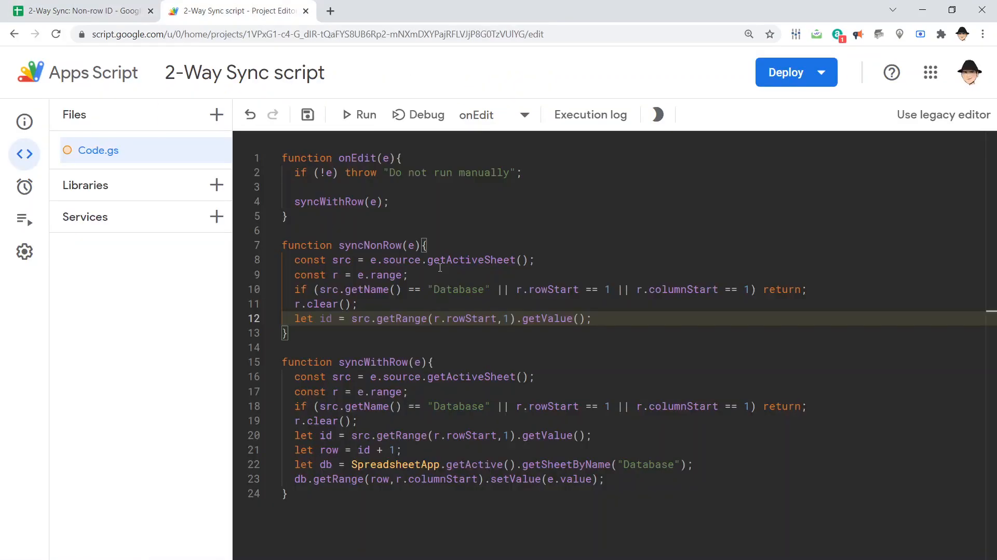
Step: Add const db = SpreadsheetApp.getActive().getSheetByName("Database") to syncNonRow
type("const db")
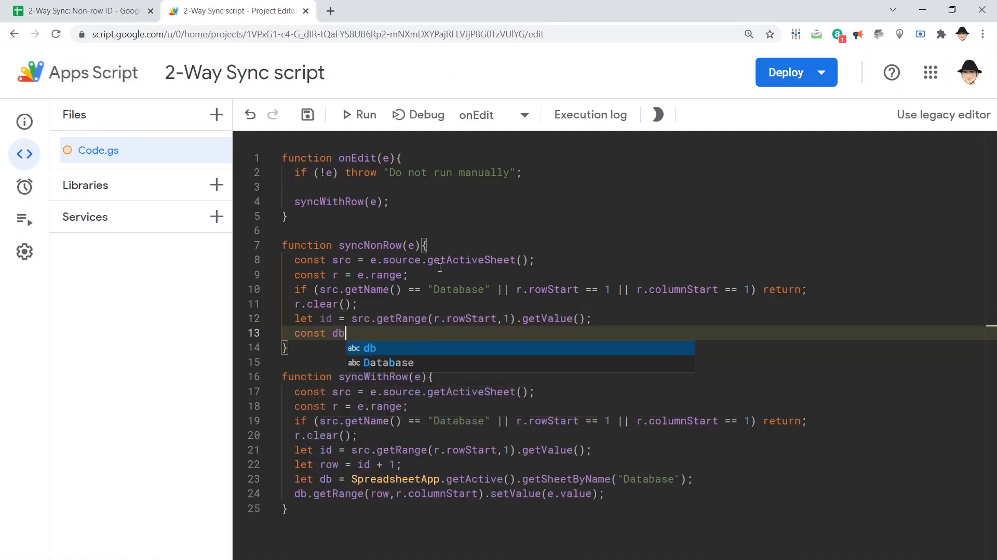
type("=")
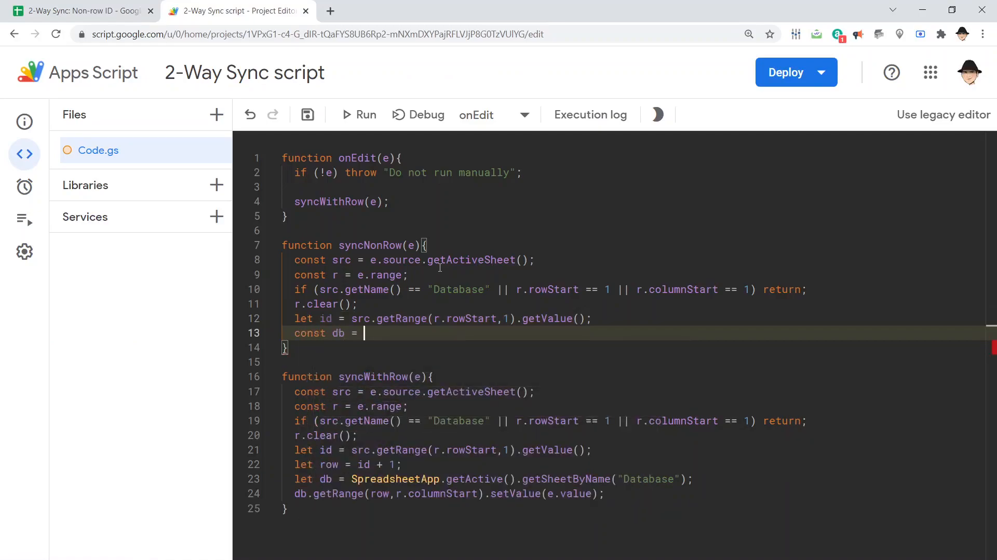
type("Spread")
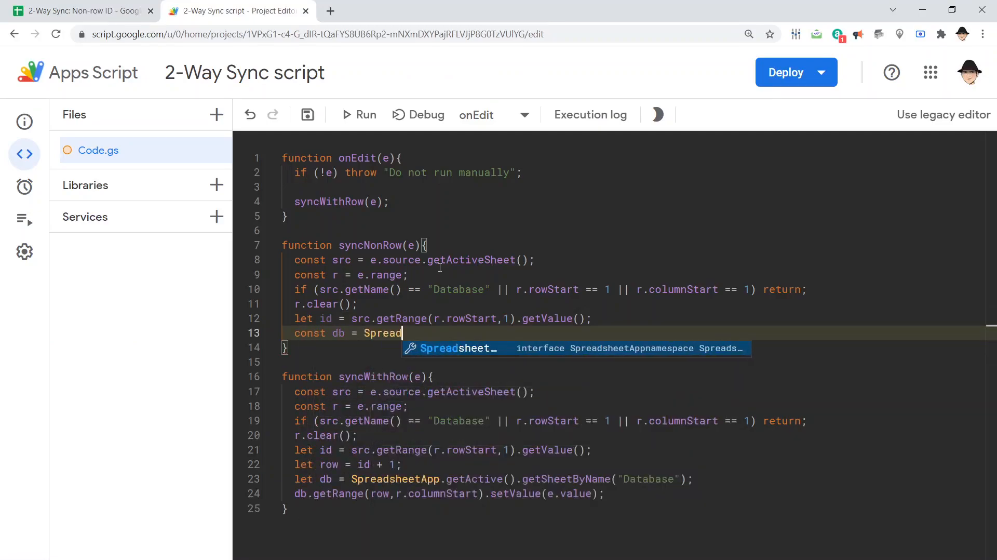
type("sheetApp.getActive().getSheetByName")
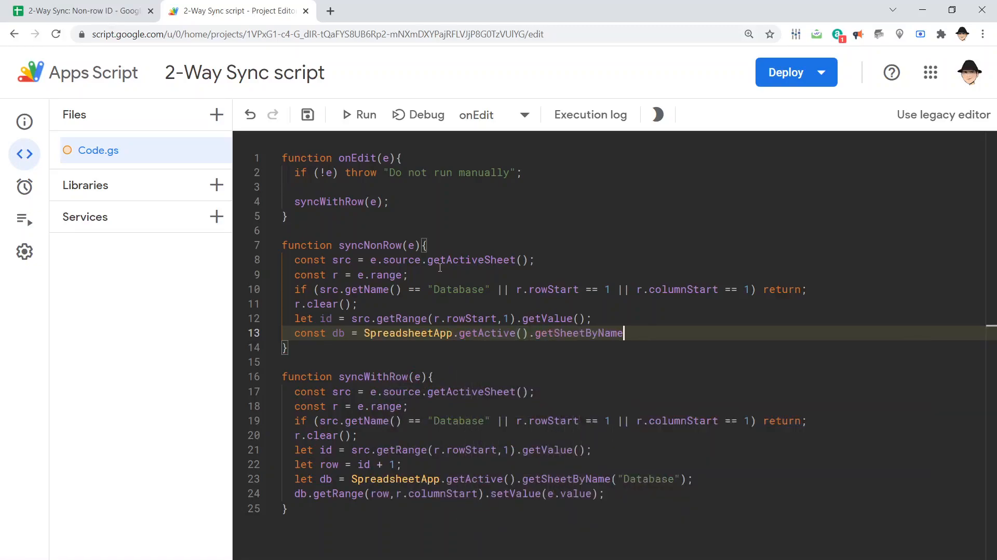
left_click(76, 11)
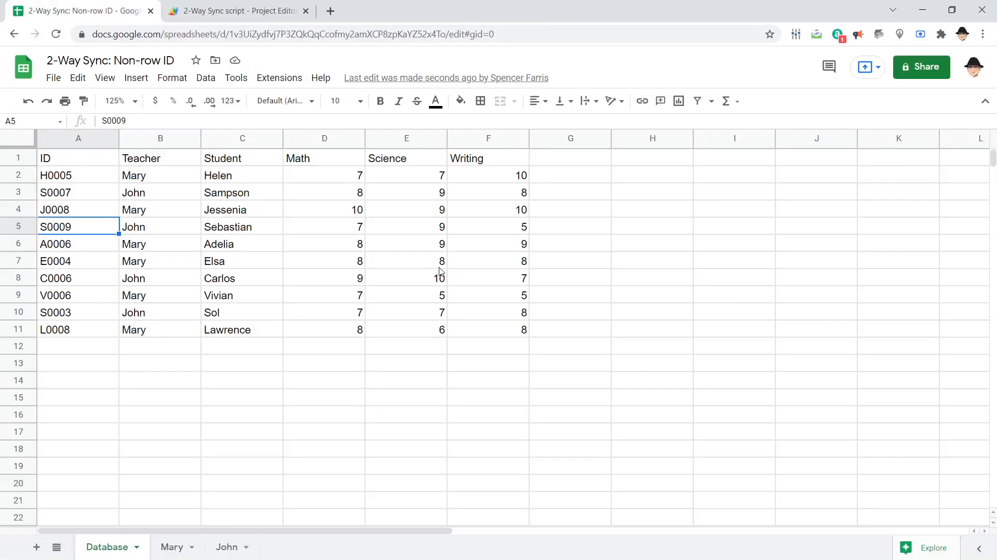
left_click(236, 10)
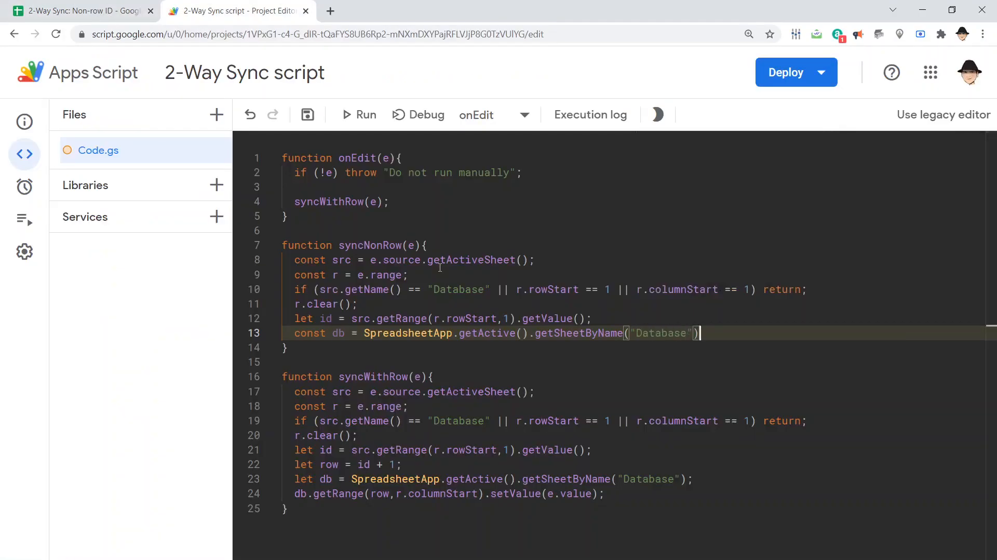
Step: Add const ids = db.getRange("A:A").getValues() and Logger.log(ids) to syncNonRow
key("Enter")
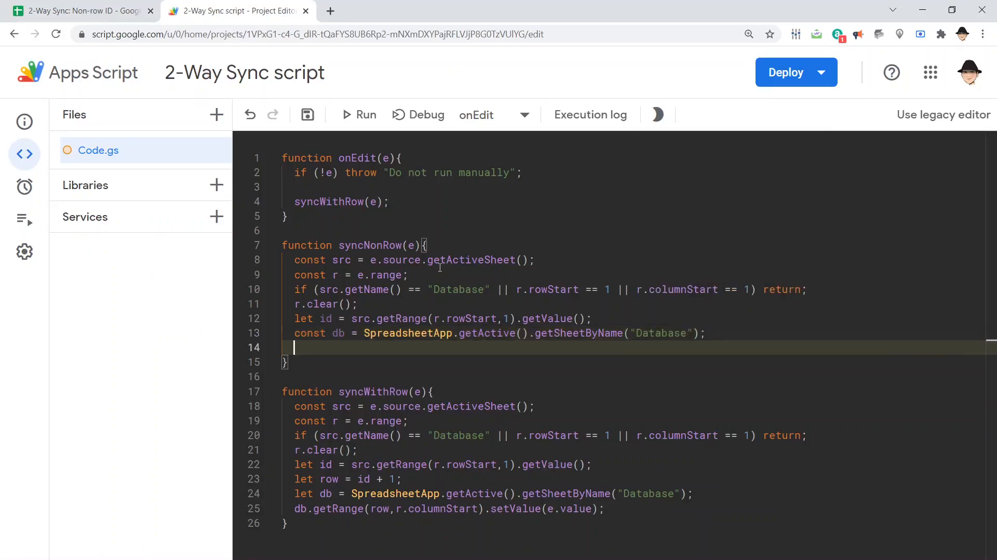
type("co")
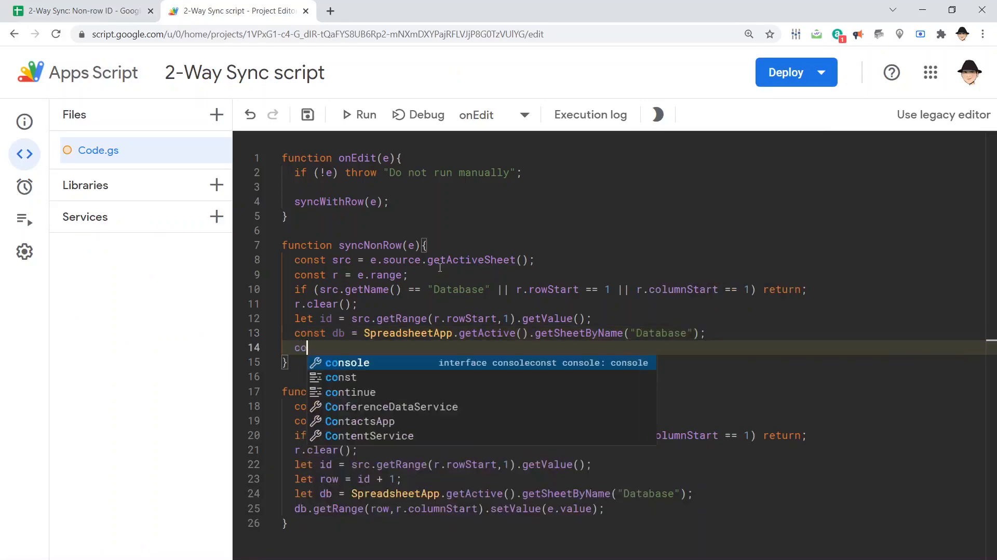
type("nst ids")
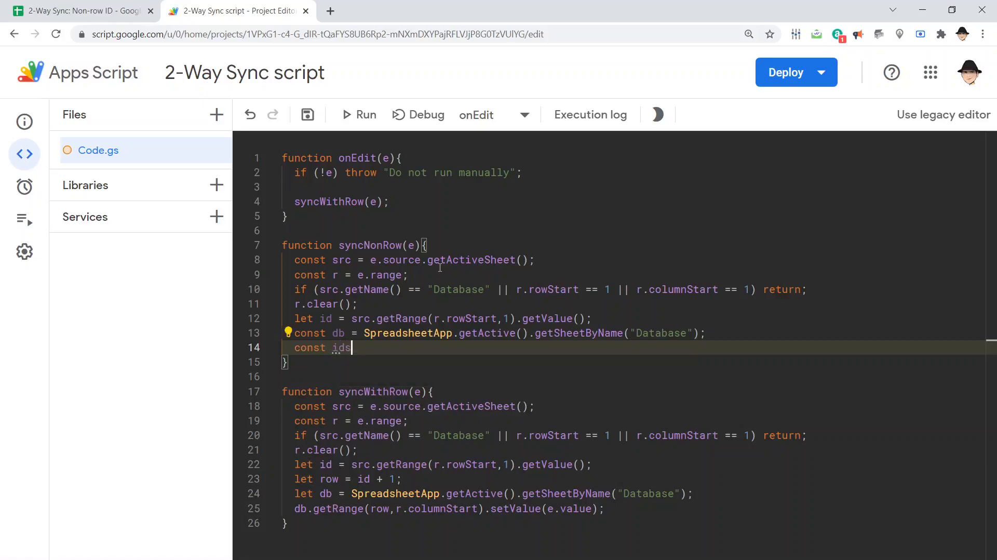
type("= db")
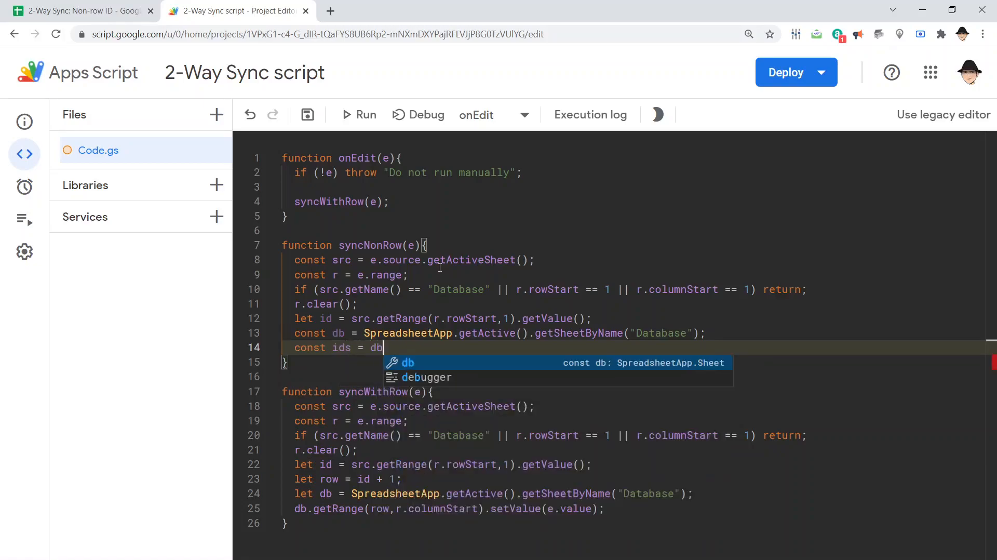
type(".getRange(")
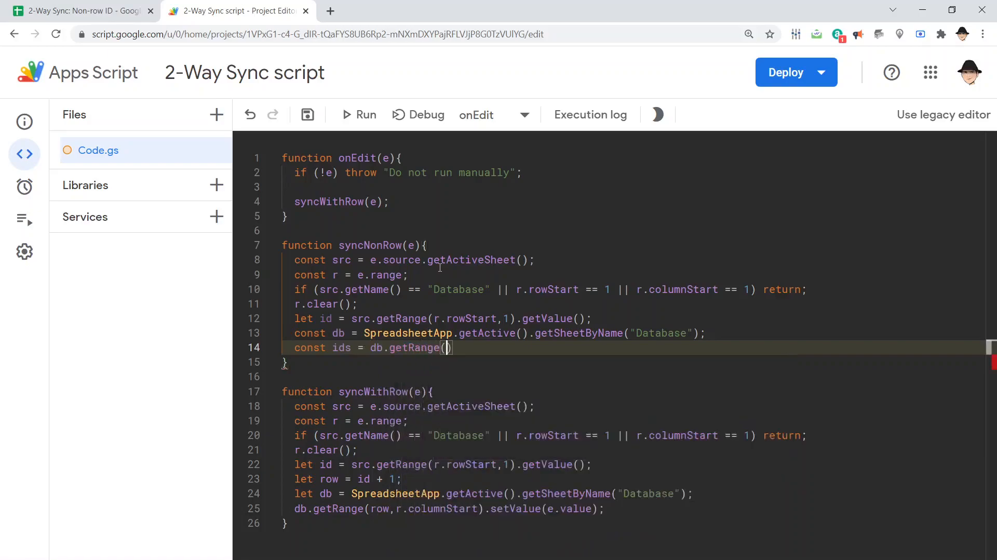
left_click(75, 10)
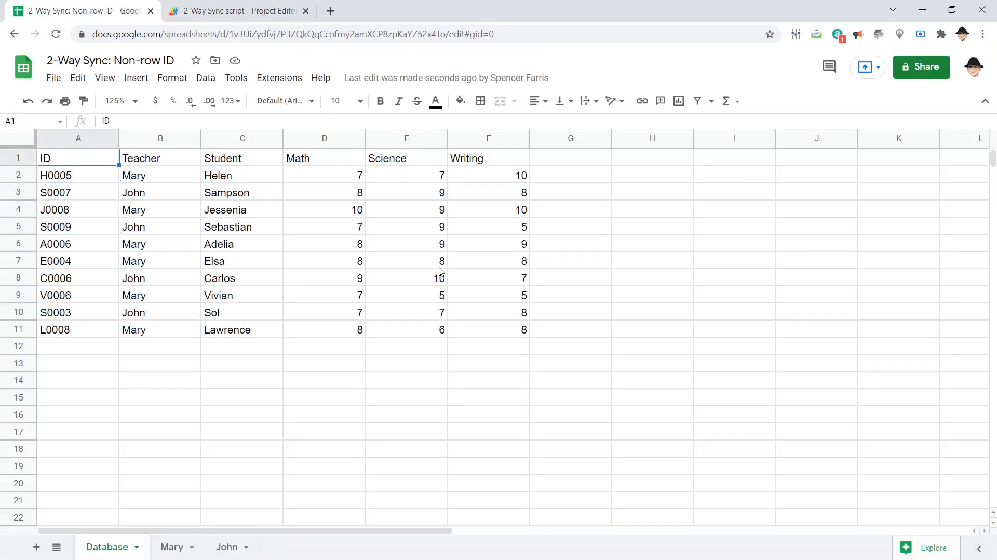
left_click(236, 10)
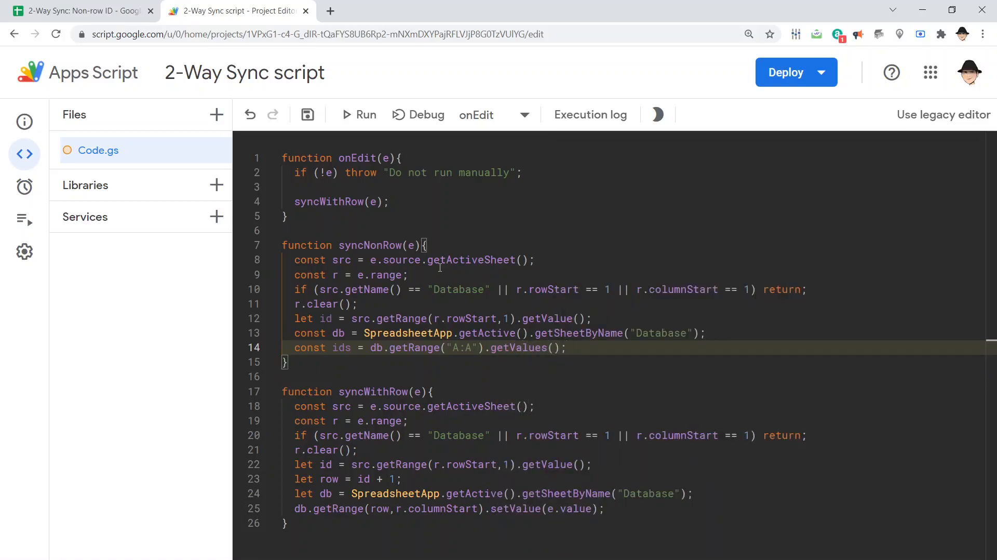
type("Logger.log(ids);")
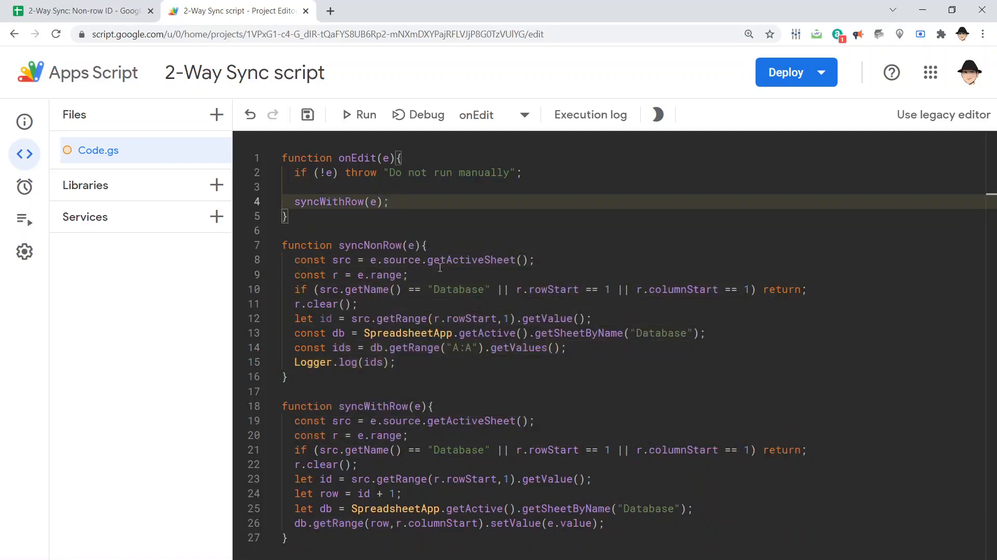
Step: Change onEdit to call syncNonRow(e) instead of syncWithRow(e) and save
type("sy")
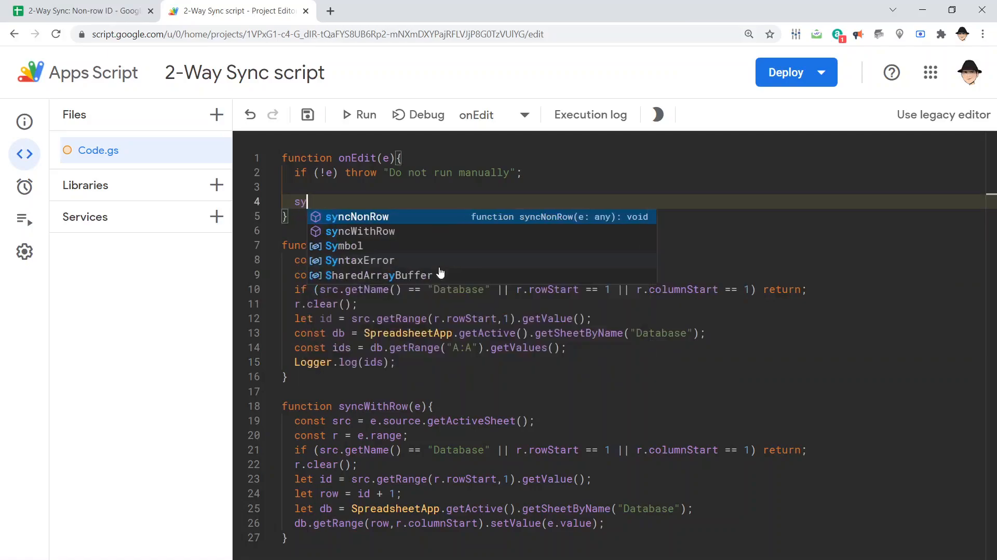
left_click(357, 216)
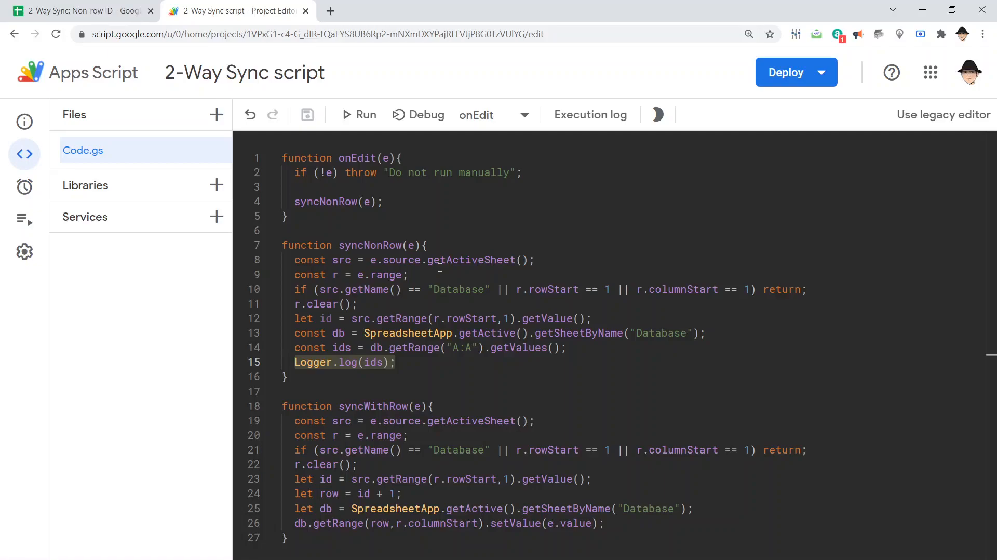
Step: Enter 8 as Elsa's Science score on Mary's sheet to trigger the script, then return to the code
left_click(75, 11)
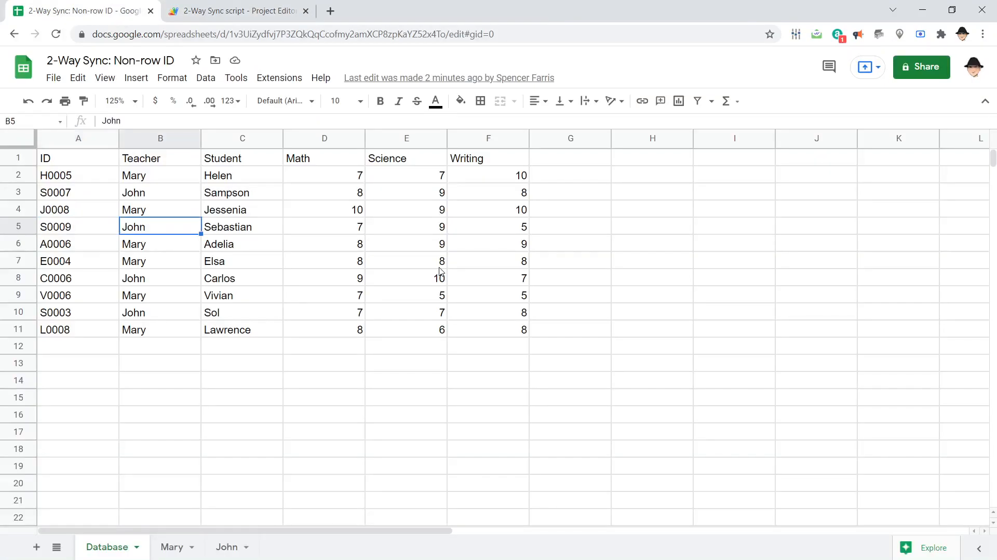
left_click(171, 547)
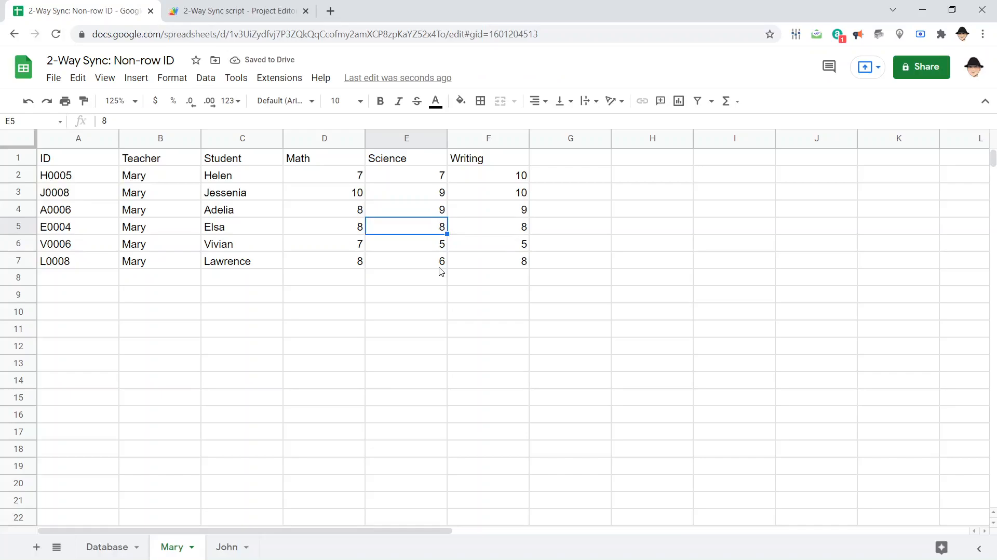
left_click(234, 10)
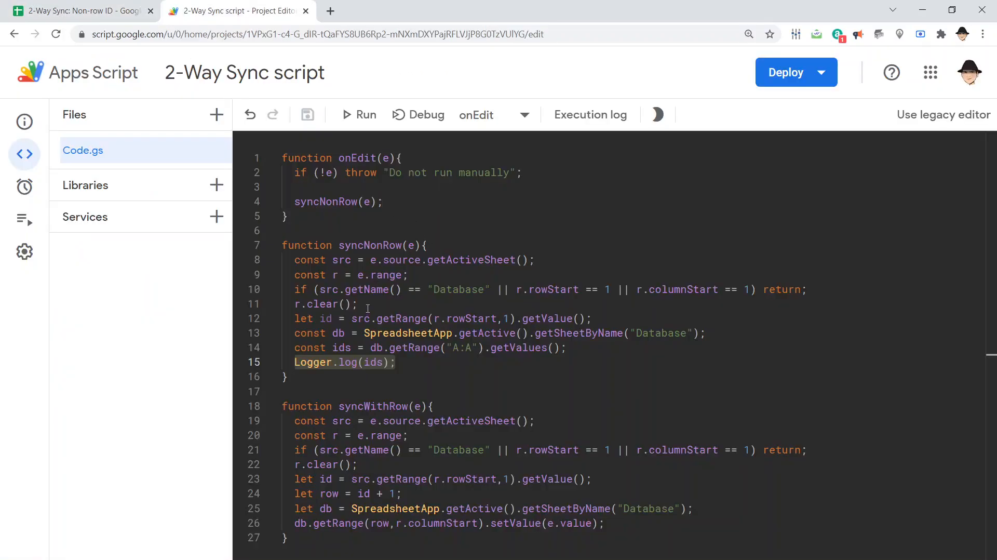
mouse_move(24, 219)
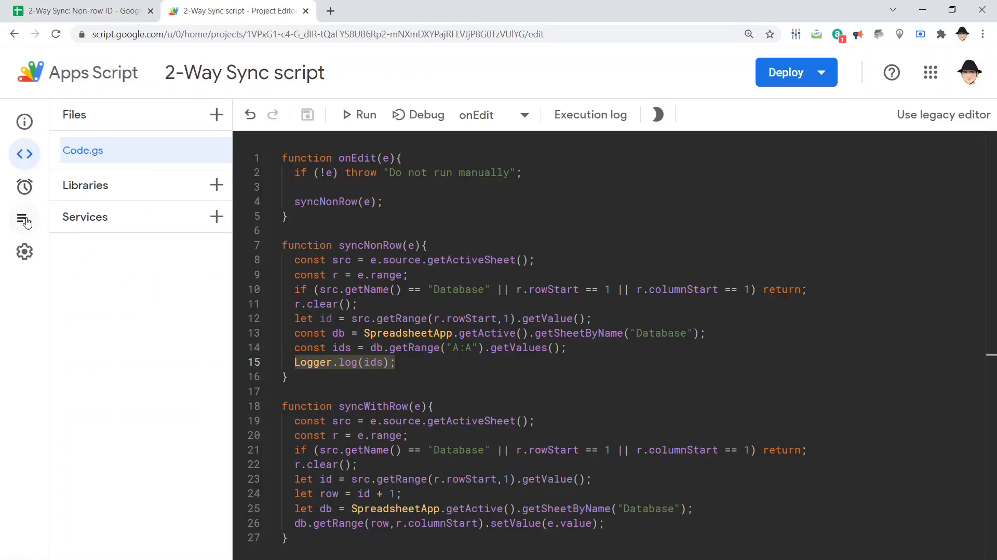
left_click(24, 220)
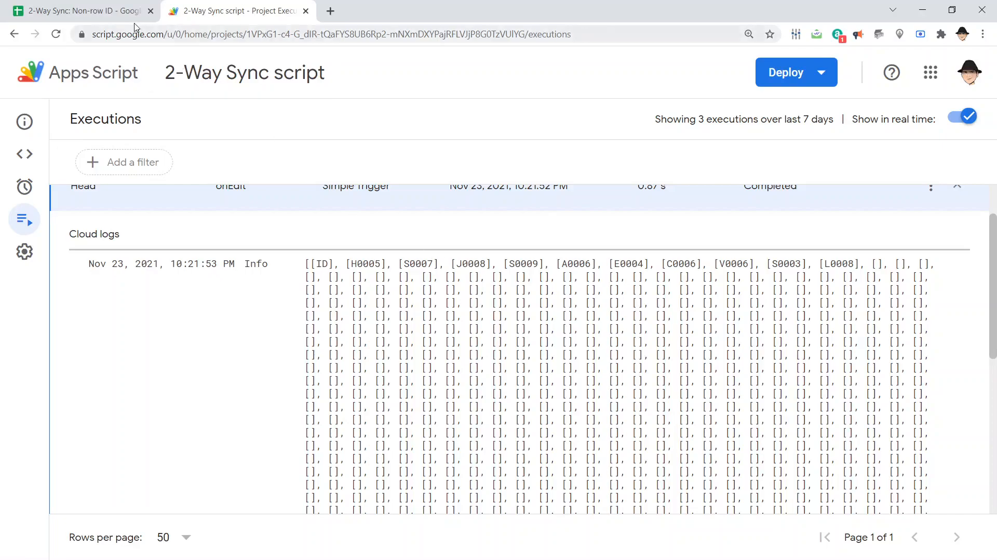
left_click(83, 11)
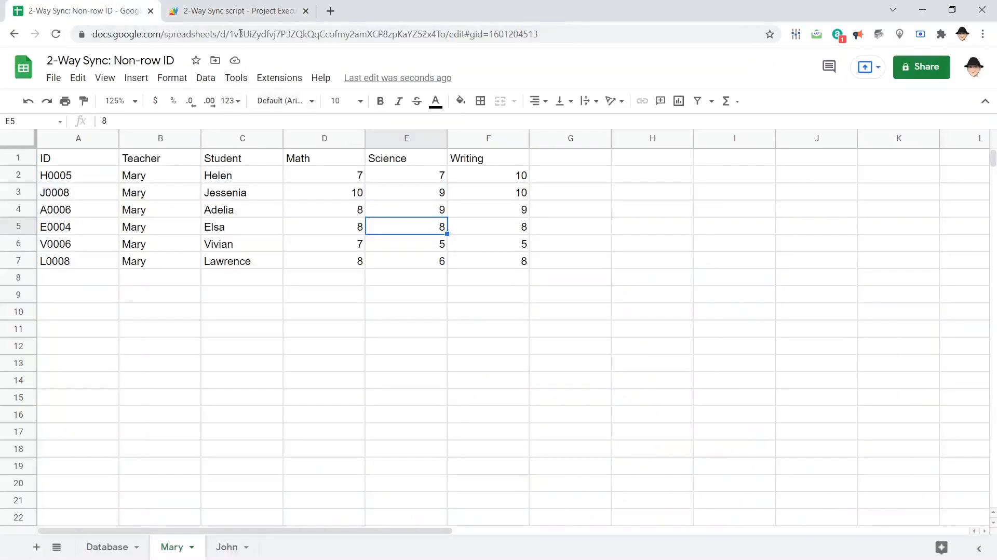
left_click(235, 10)
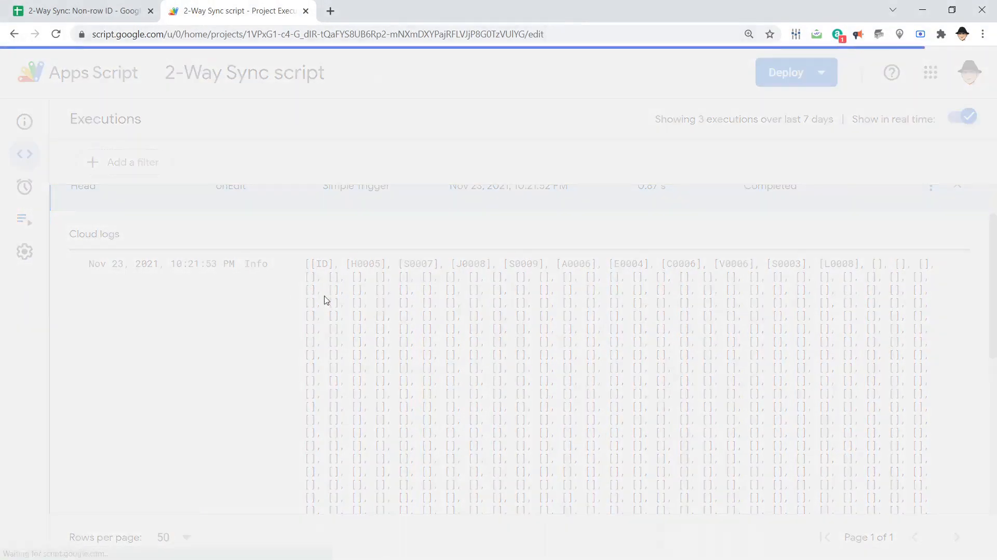
left_click(64, 154)
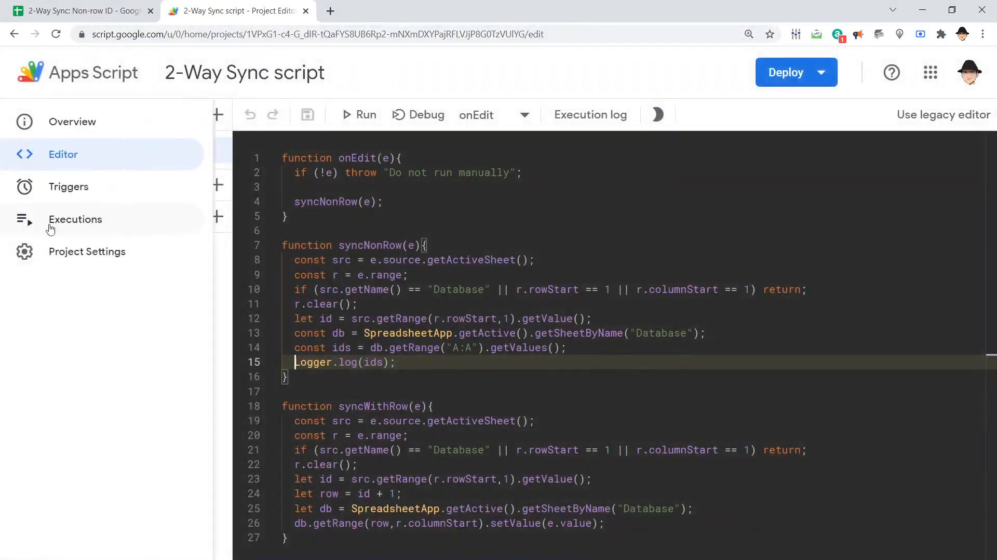
left_click(74, 219)
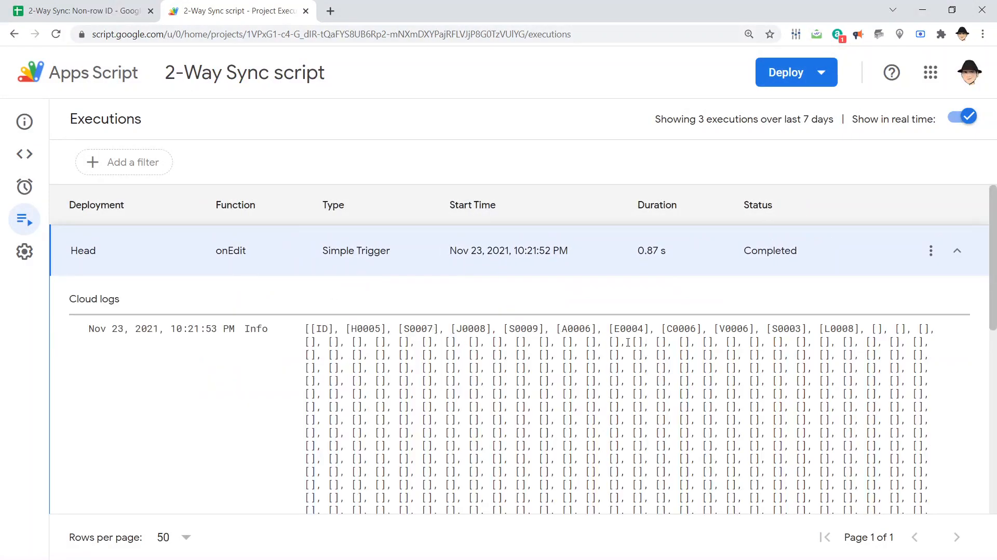
mouse_move(706, 350)
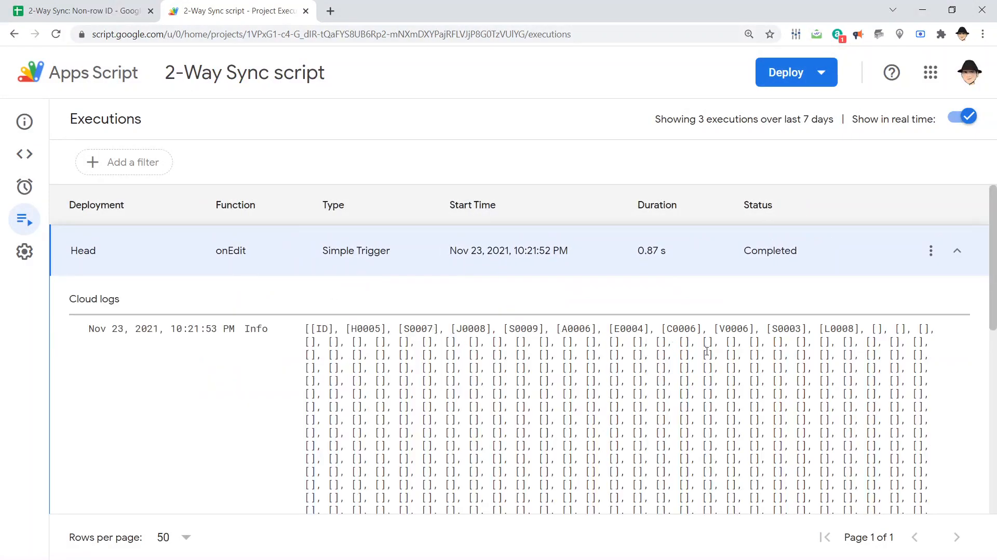
mouse_move(24, 154)
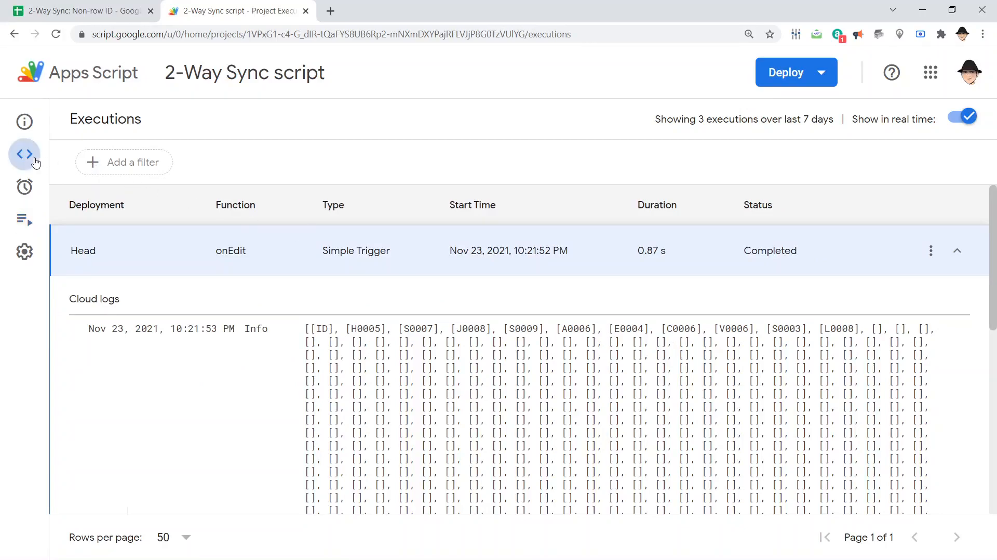
left_click(24, 154)
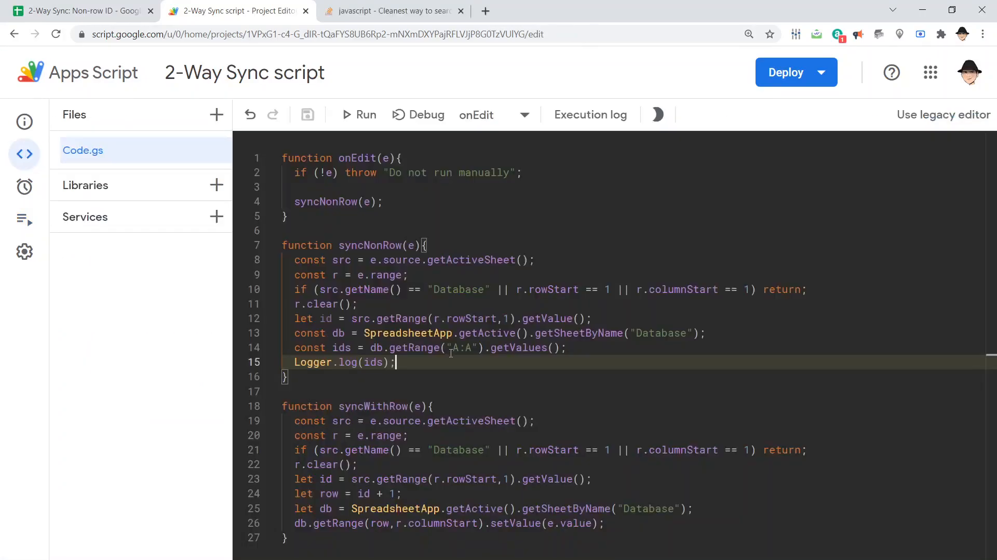
Step: Add for (let i in ids){ if (ids[i][0] === id) } below Logger.log(ids) in syncNonRow
key("enter")
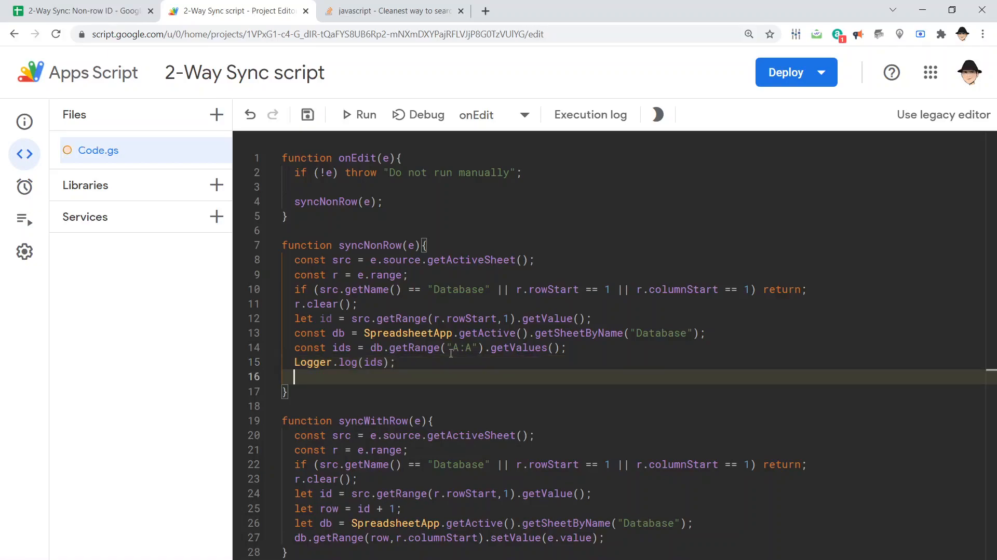
type("for")
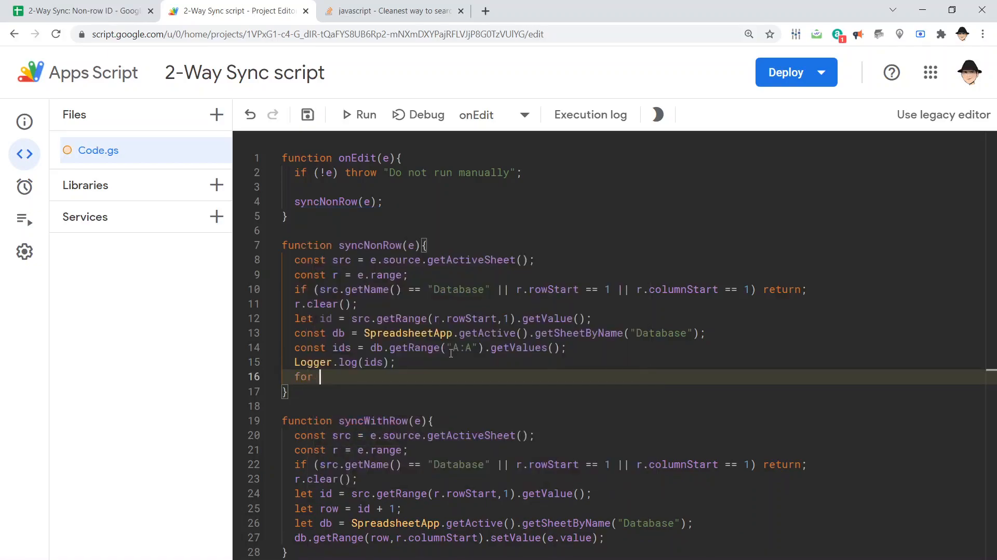
type("(let i in ids")
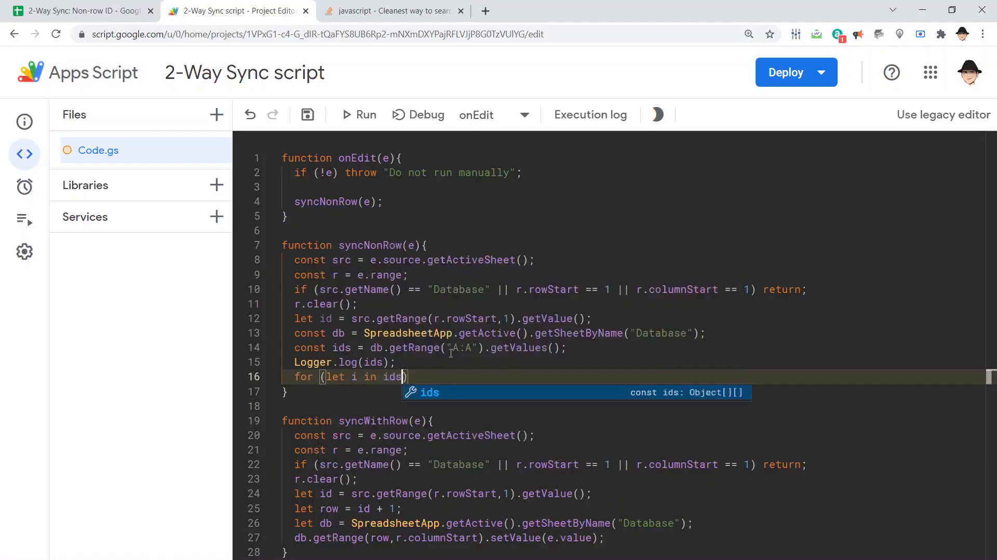
type("{")
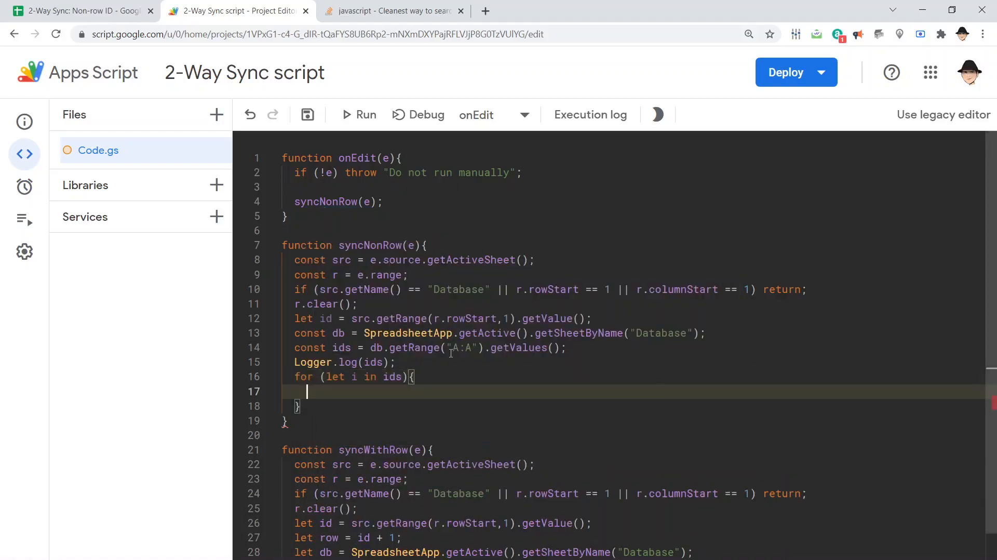
type("if (ids")
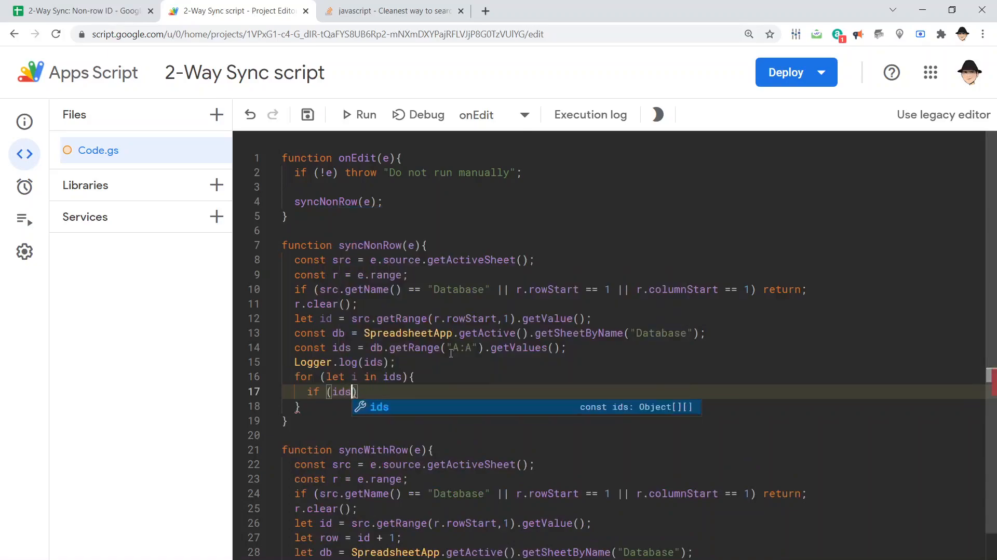
type("[i][")
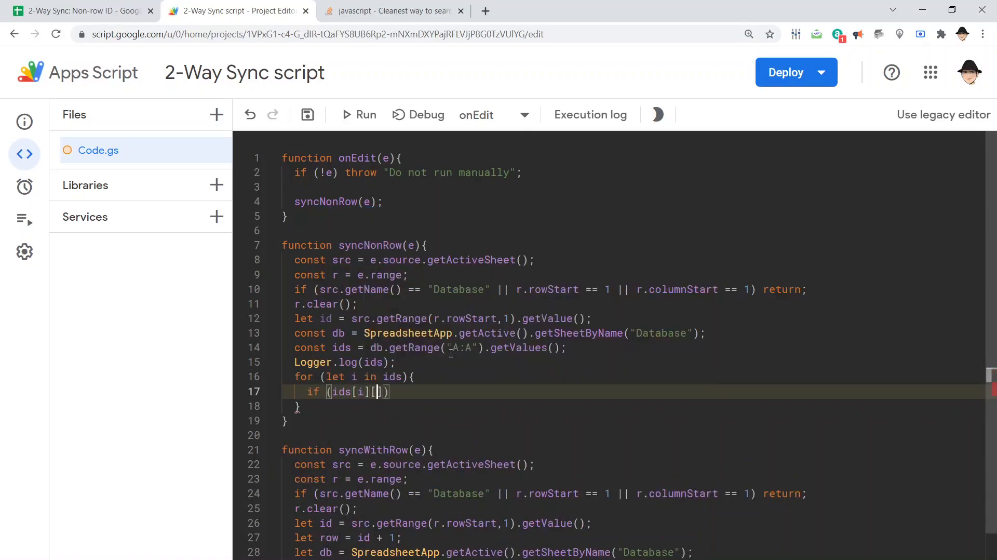
type("0")
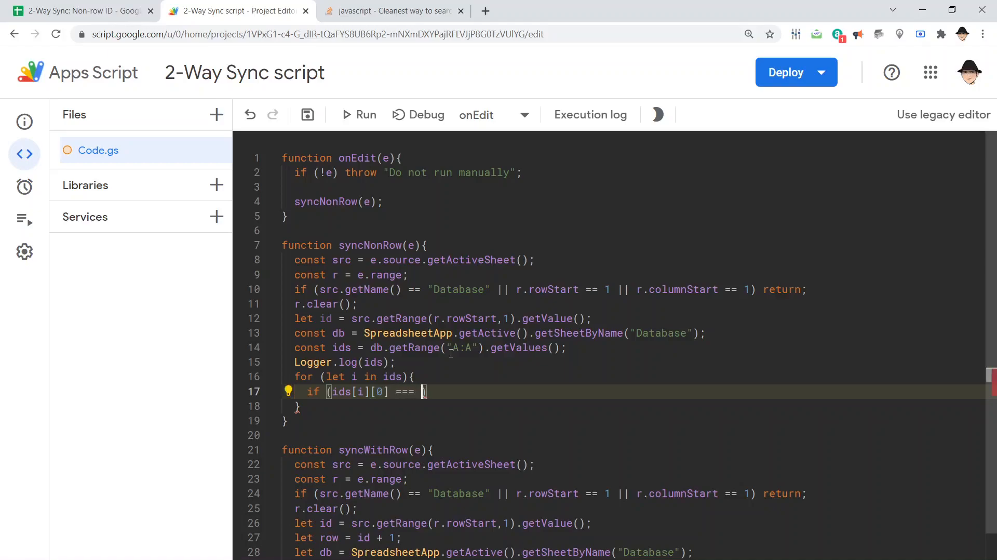
type("id")
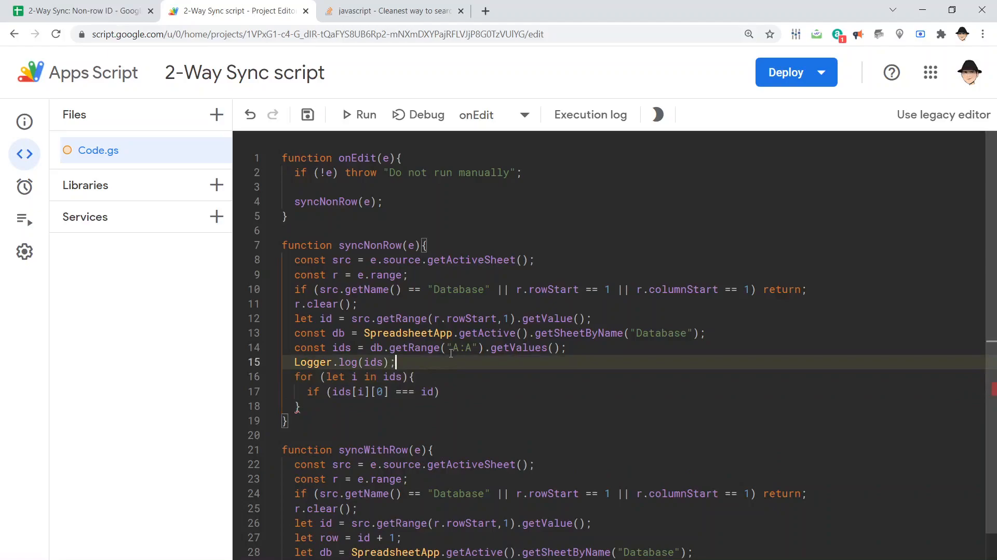
Step: Add let row = 0; and rewrite the loop as for (row; row < ids.length; row++)
key("Enter")
type("let row = 0;")
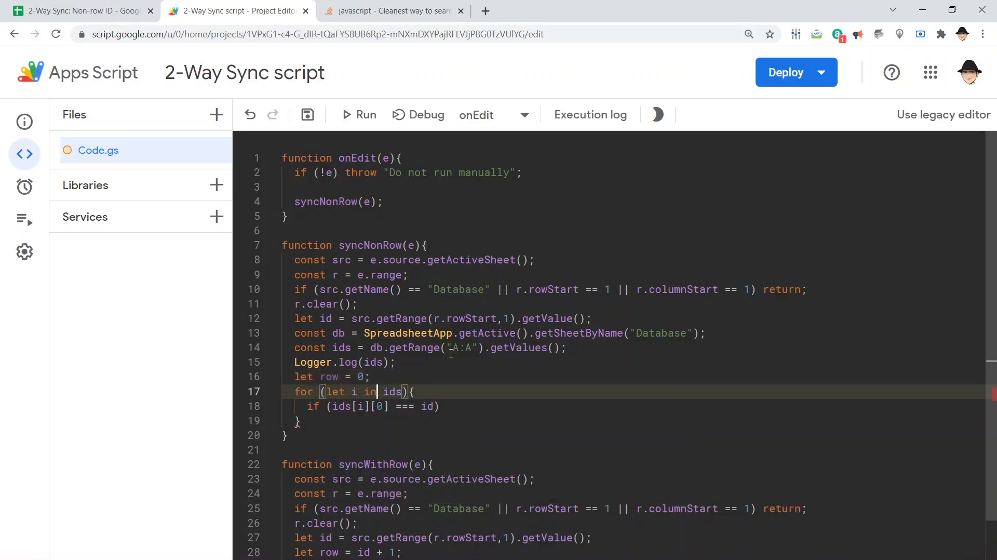
left_click_drag(325, 392, 401, 392)
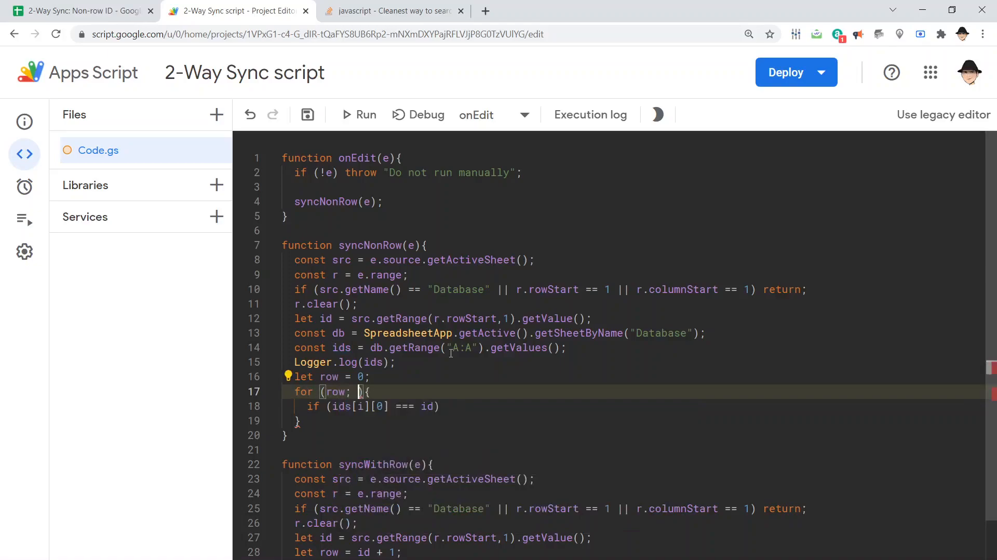
type("row < ids.length; row")
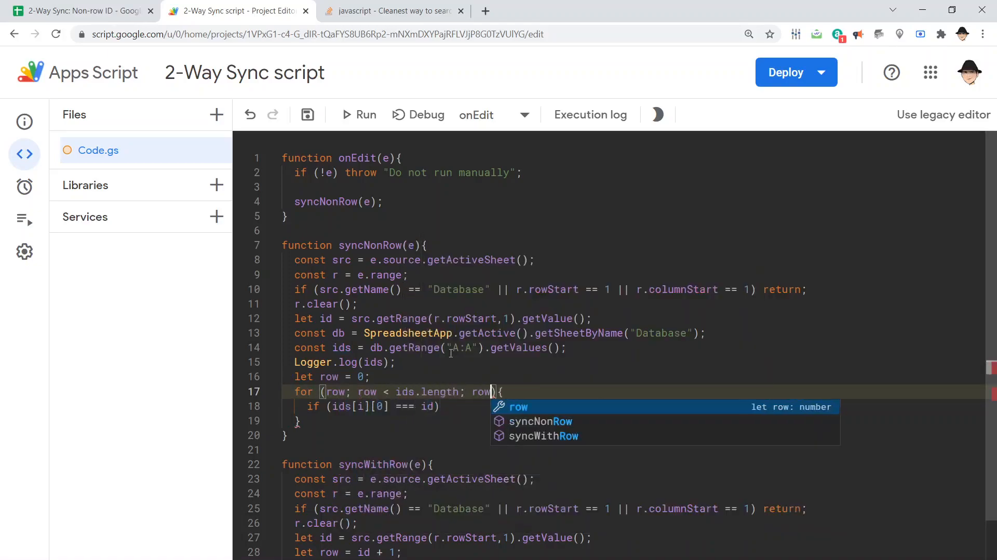
type("++")
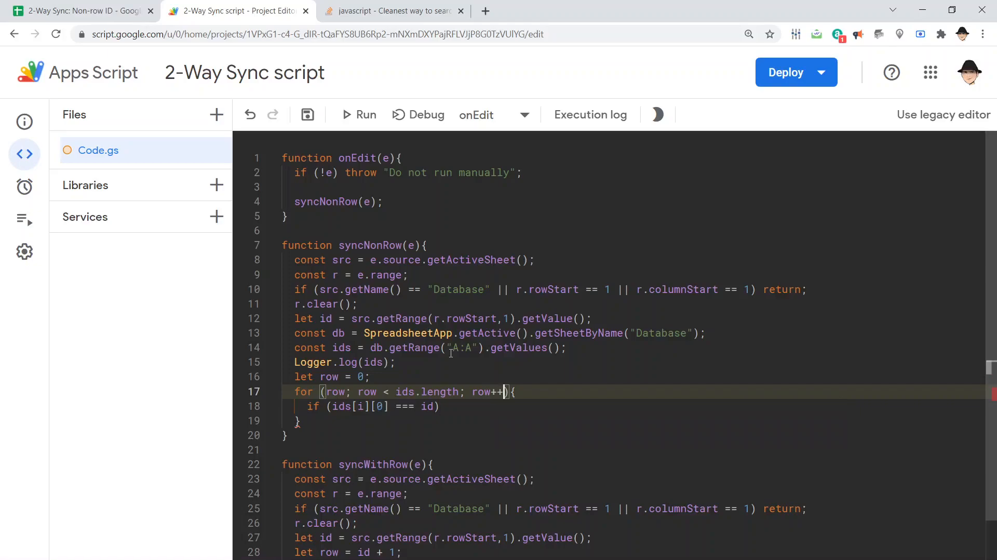
Step: Add break inside the matching-ID if and Logger.log(row) after the loop, then save
double_click(438, 392)
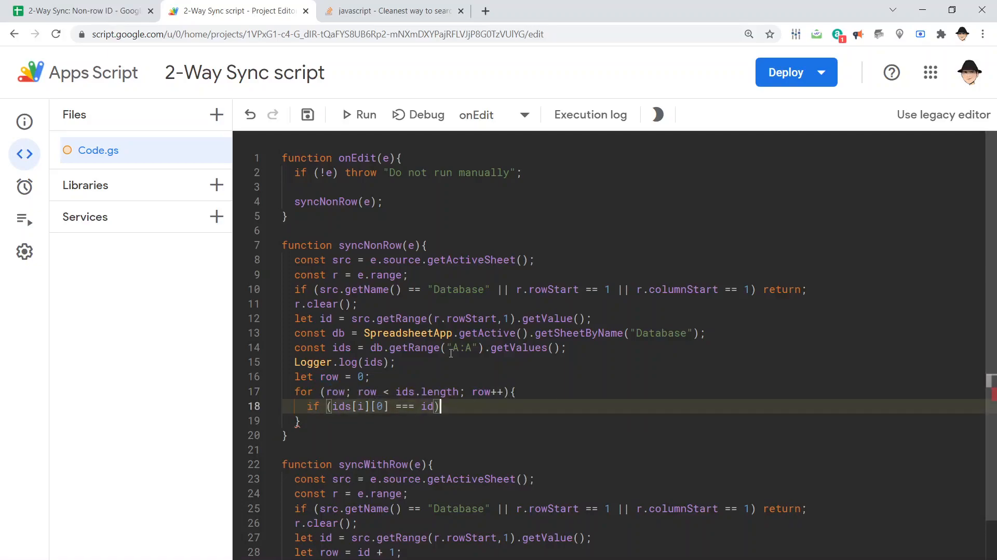
type("{")
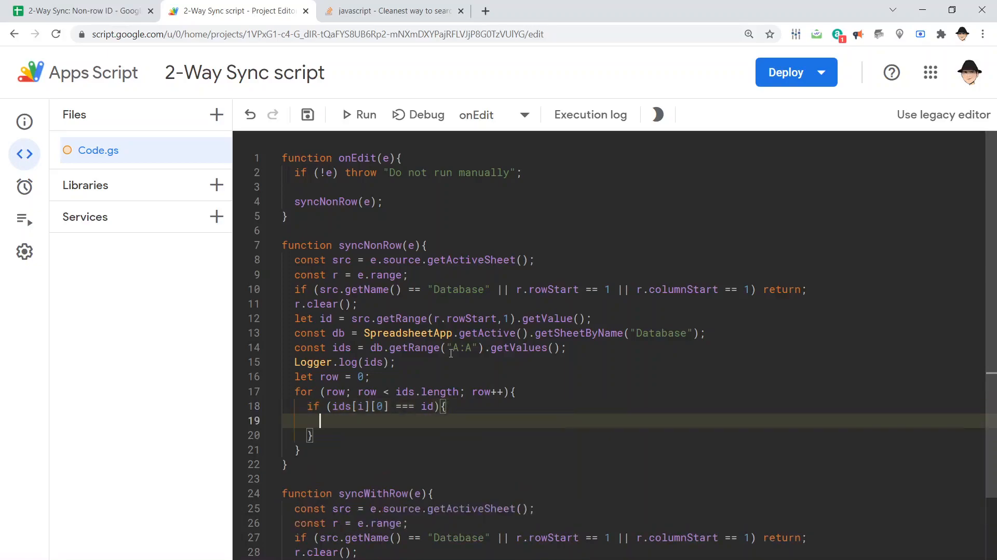
type("break;")
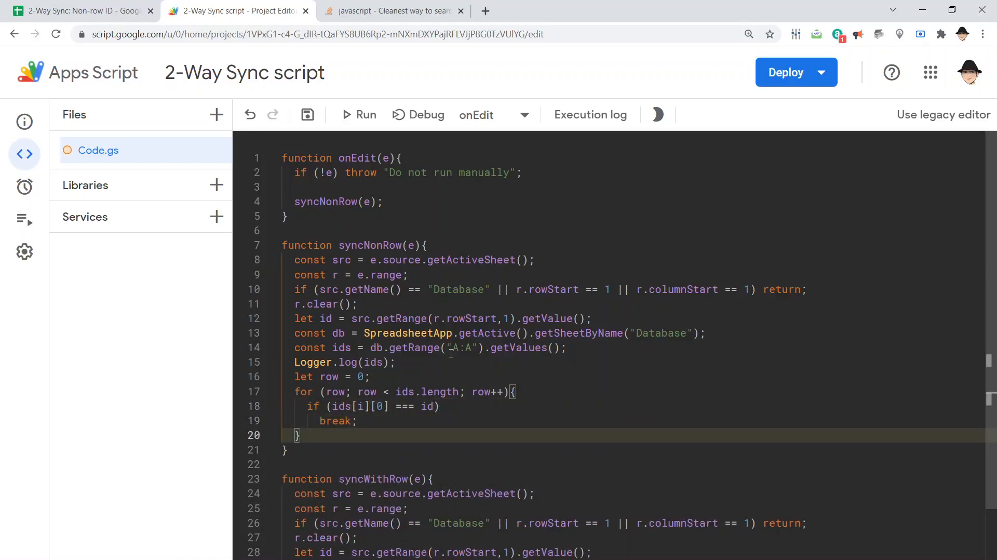
type("Logger.log(row);")
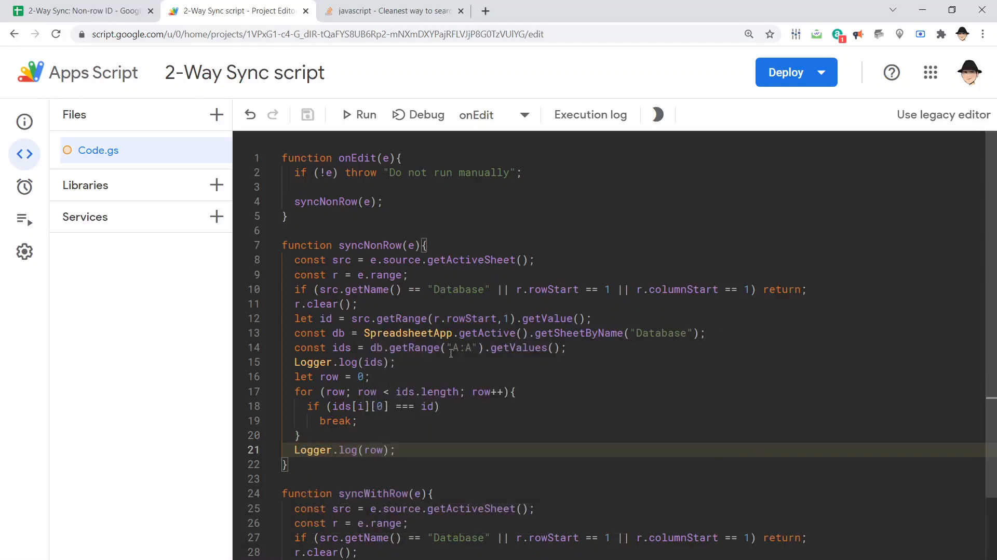
Step: Enter Adelia's Science score as 9 on the Mary sheet, then check the script's executions
left_click(76, 11)
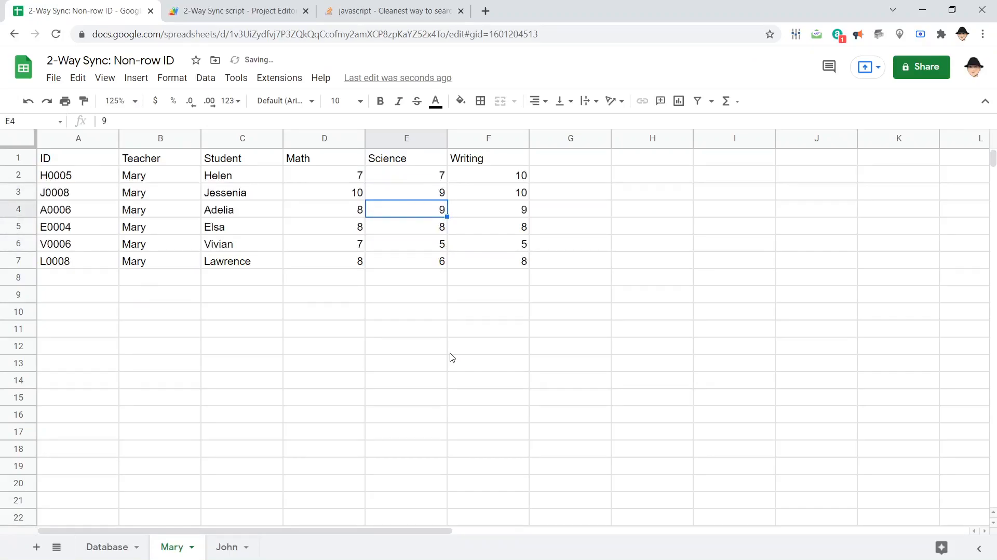
left_click(236, 10)
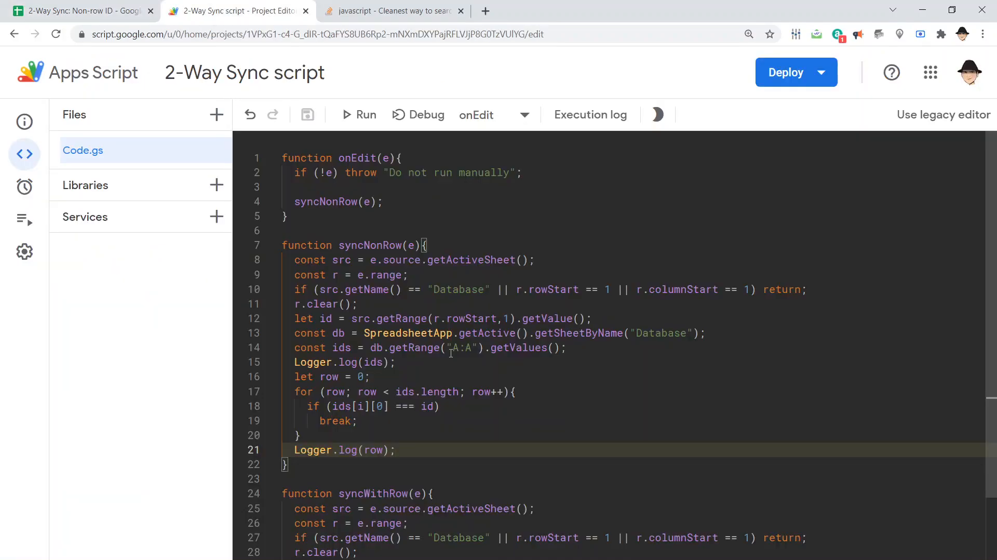
left_click(24, 219)
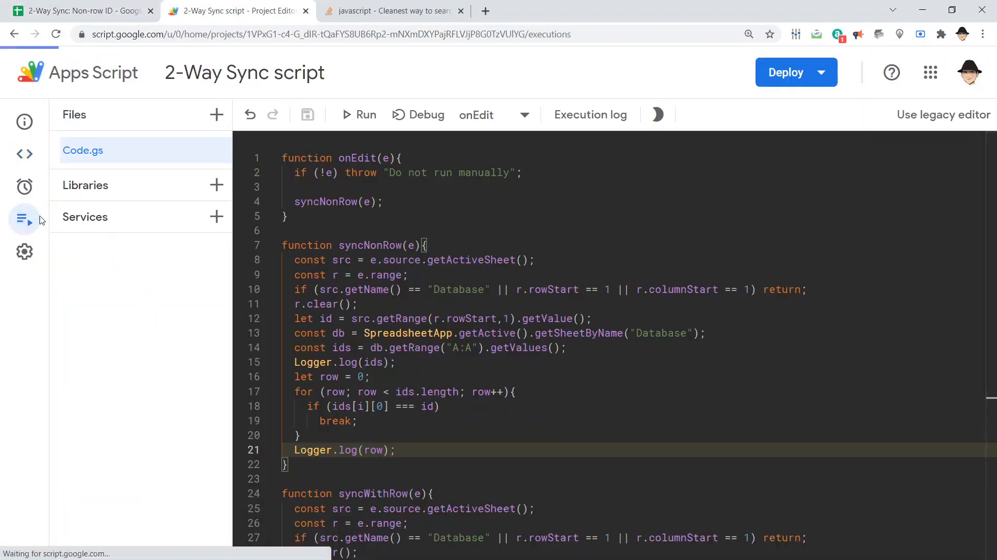
Step: Read the 'i is not defined' error and change ids[i] to ids[row] in syncNonRow
left_click(24, 220)
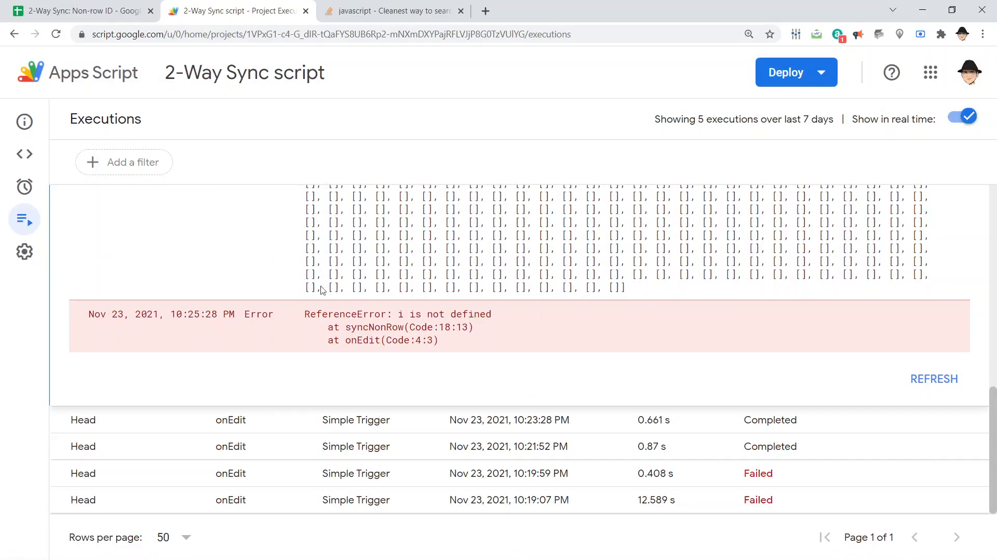
left_click(24, 154)
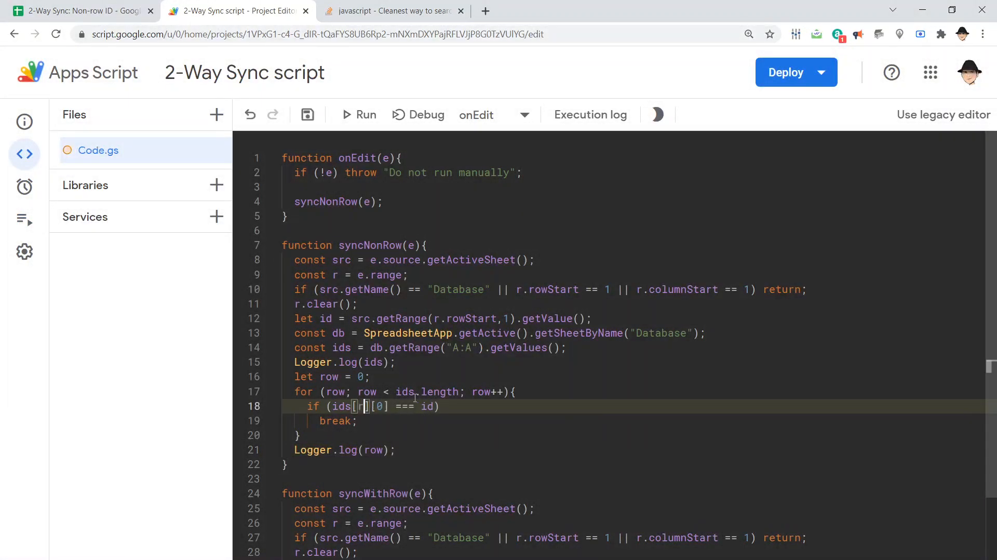
type("ow")
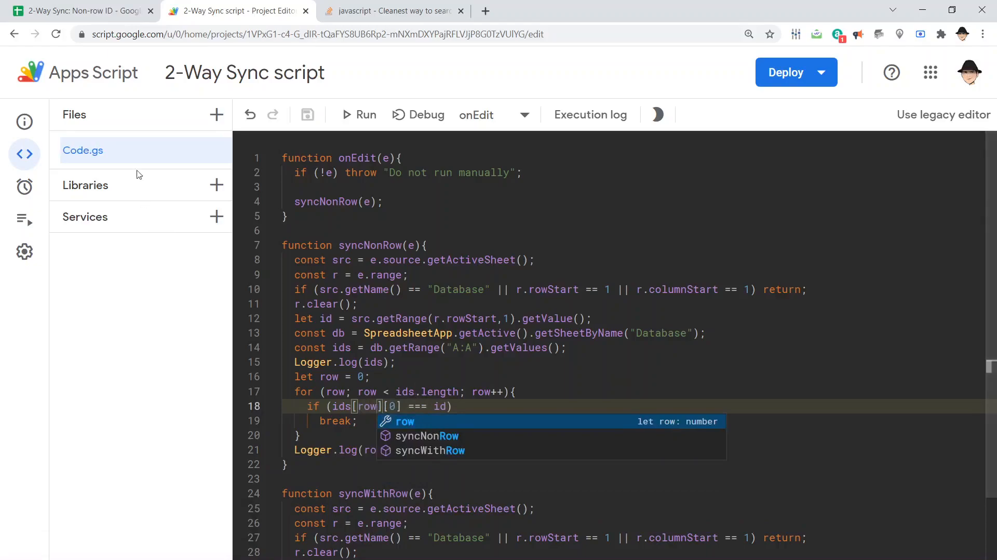
Step: Re-enter Jessenia's Science score on the Mary sheet to trigger the fixed script and view its executions
left_click(76, 11)
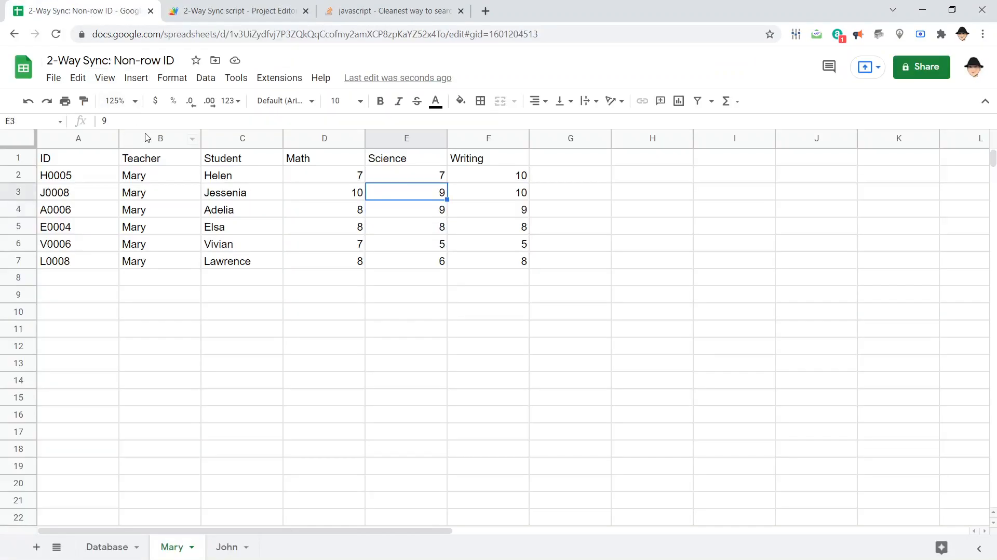
left_click(406, 210)
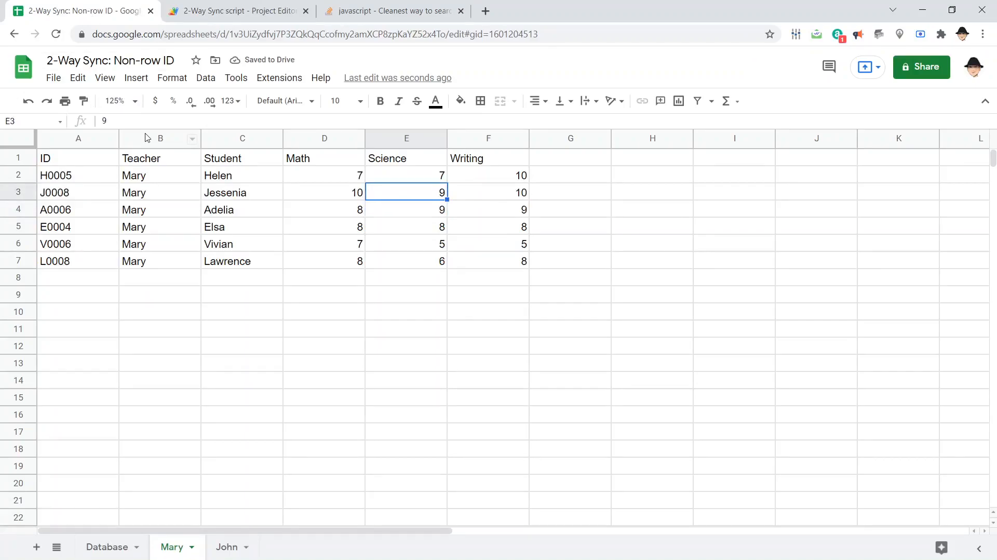
left_click(236, 10)
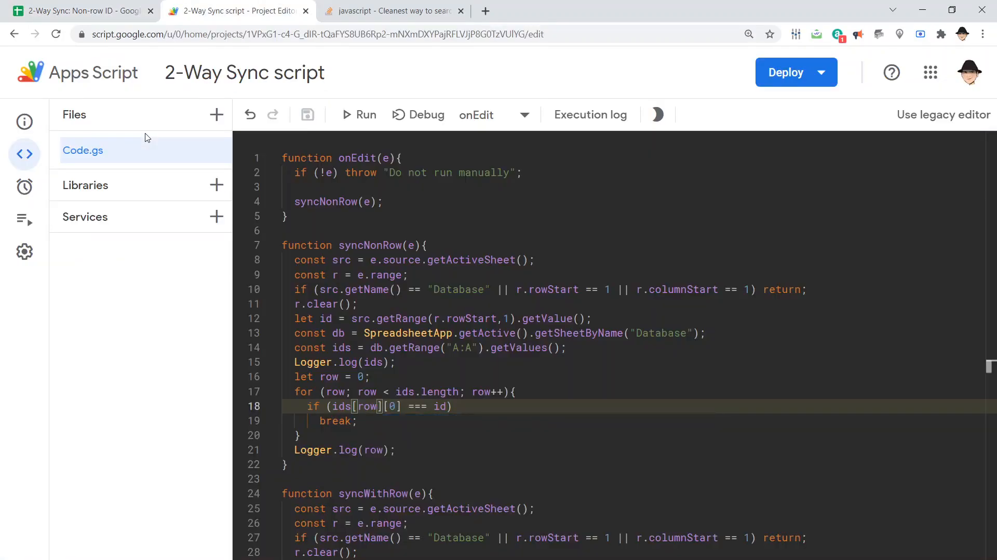
left_click(24, 219)
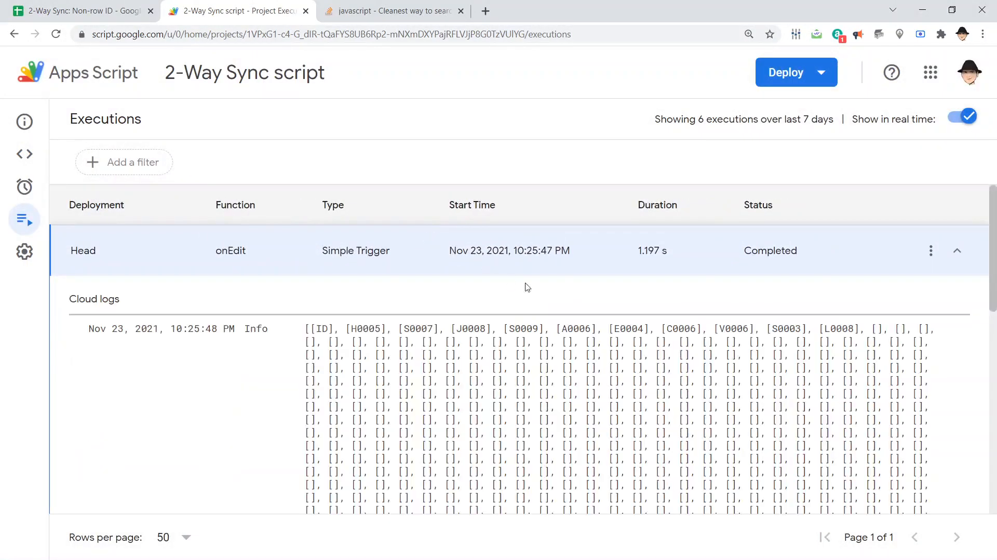
Step: Compare the logged row with the sheet and re-enter Jessenia's Science score as 9
scroll("down", 3)
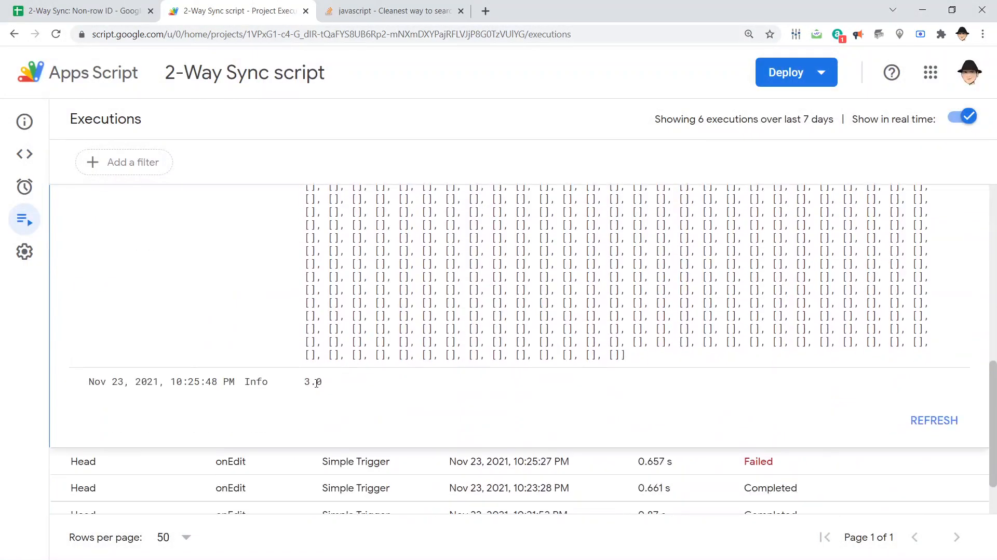
left_click(83, 10)
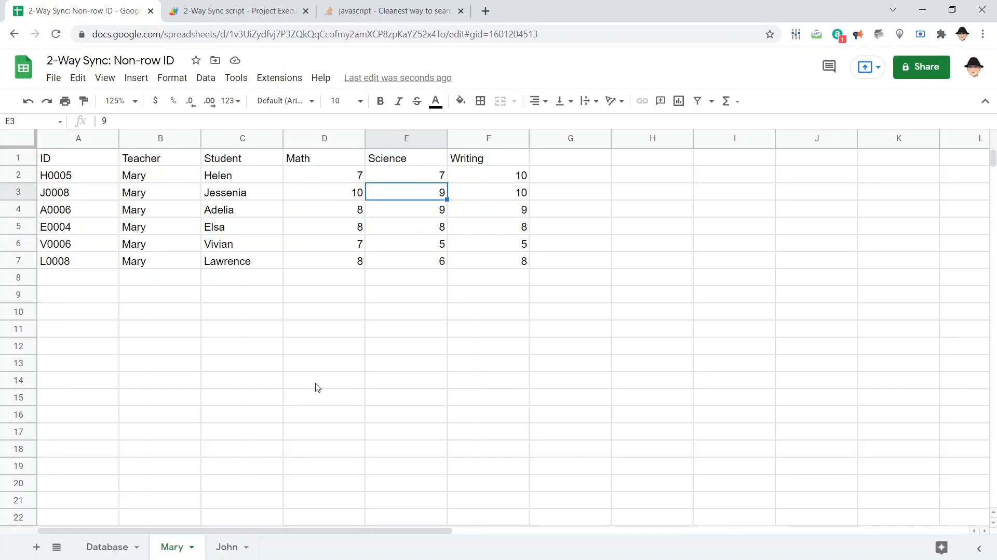
left_click(324, 175)
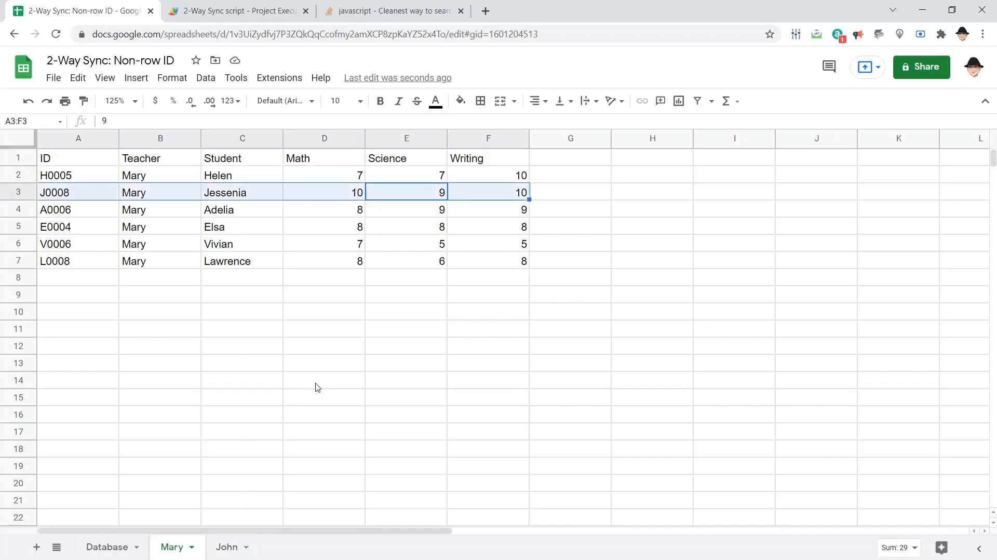
left_click(242, 192)
type("7")
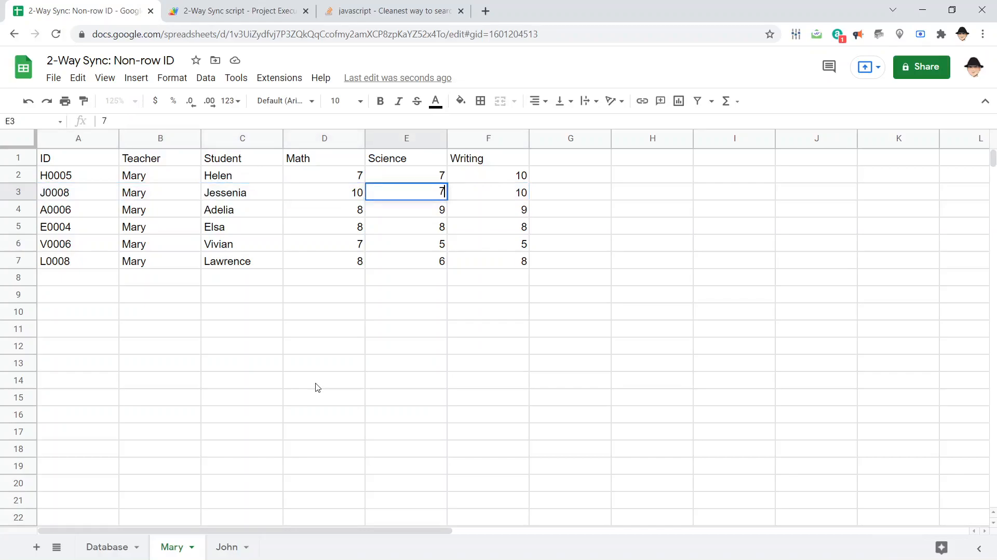
type("9")
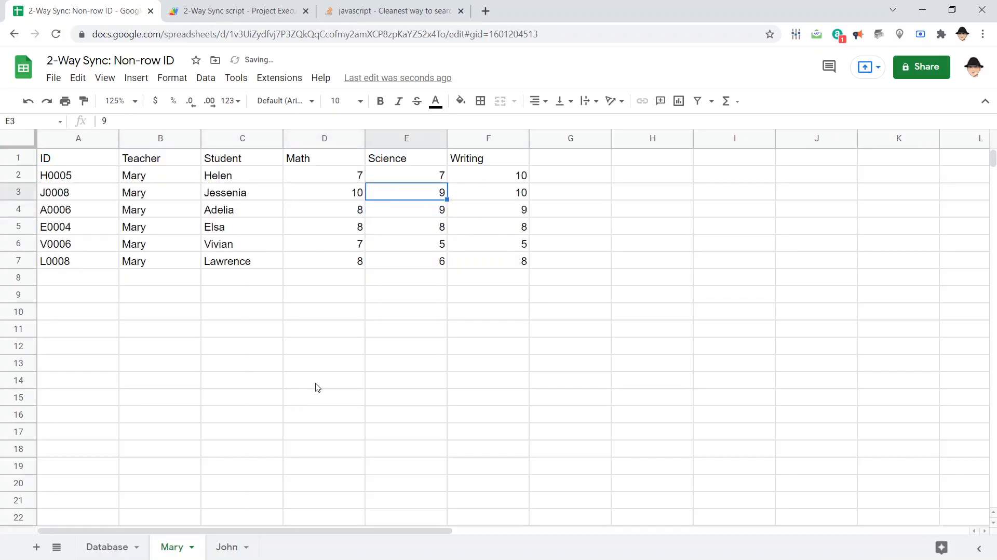
Step: Confirm the newest execution log reports 3.0 as the row index for Jessenia's ID
left_click(236, 10)
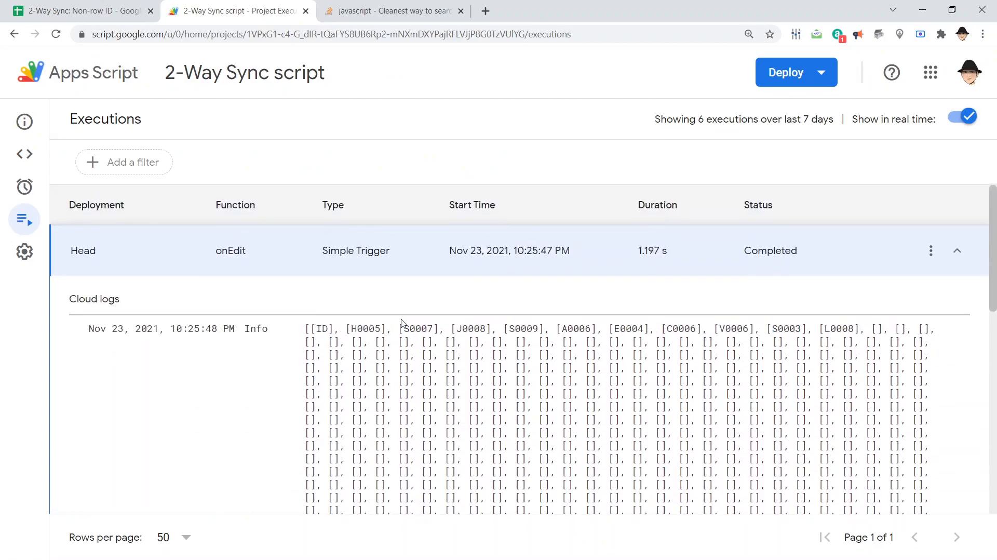
left_click(956, 251)
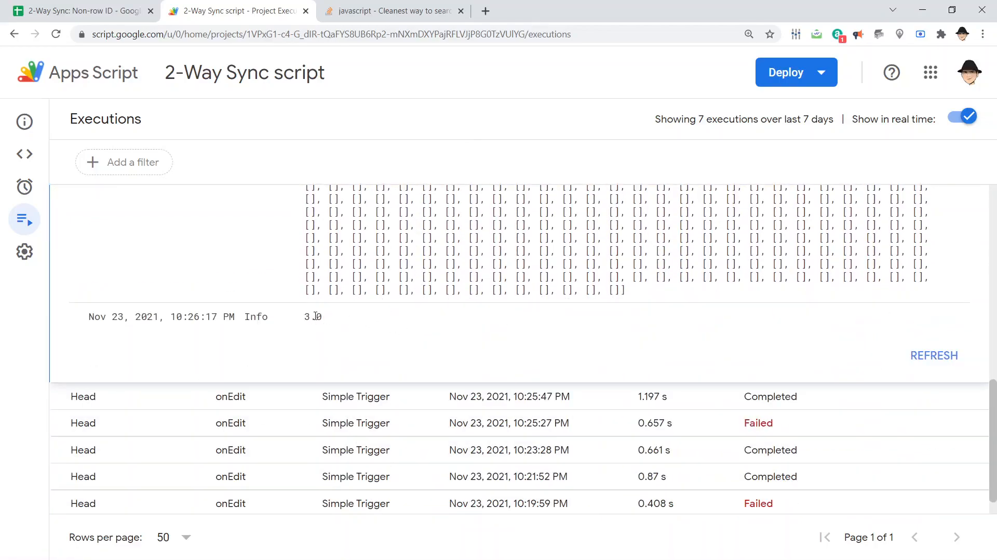
left_click(76, 10)
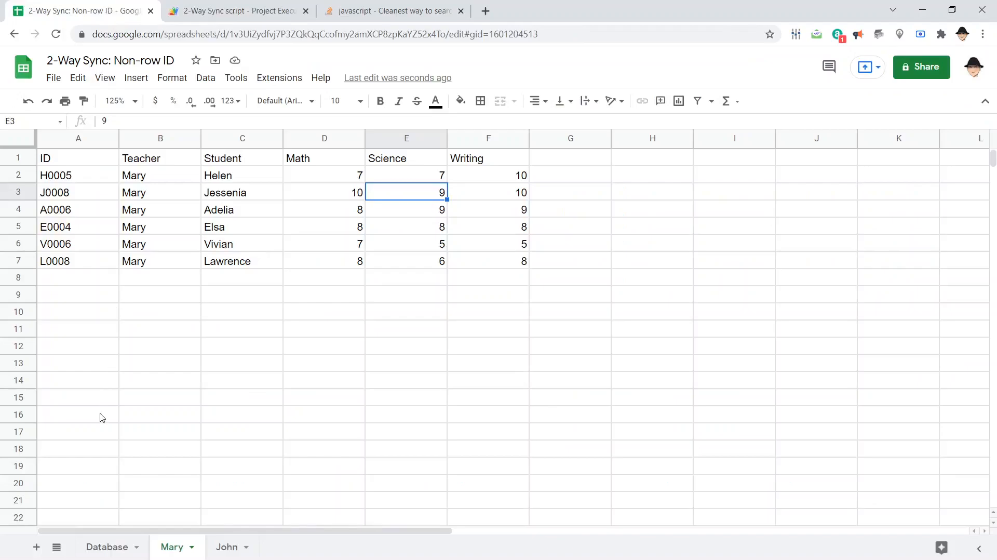
Step: See Jessenia's J0008 on Database row 4, one past the logged 3.0, and return to the syncNonRow code
left_click(107, 546)
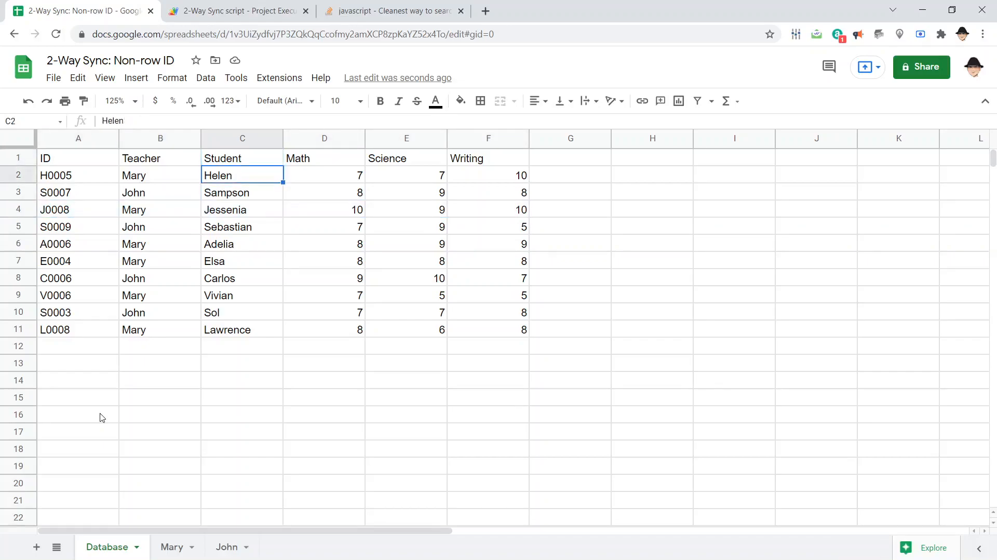
left_click(78, 210)
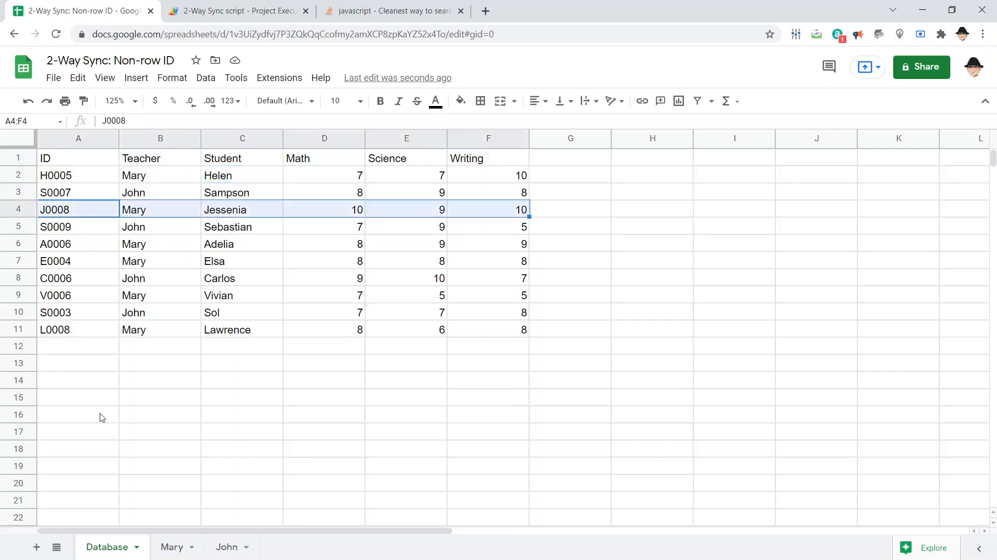
left_click(236, 11)
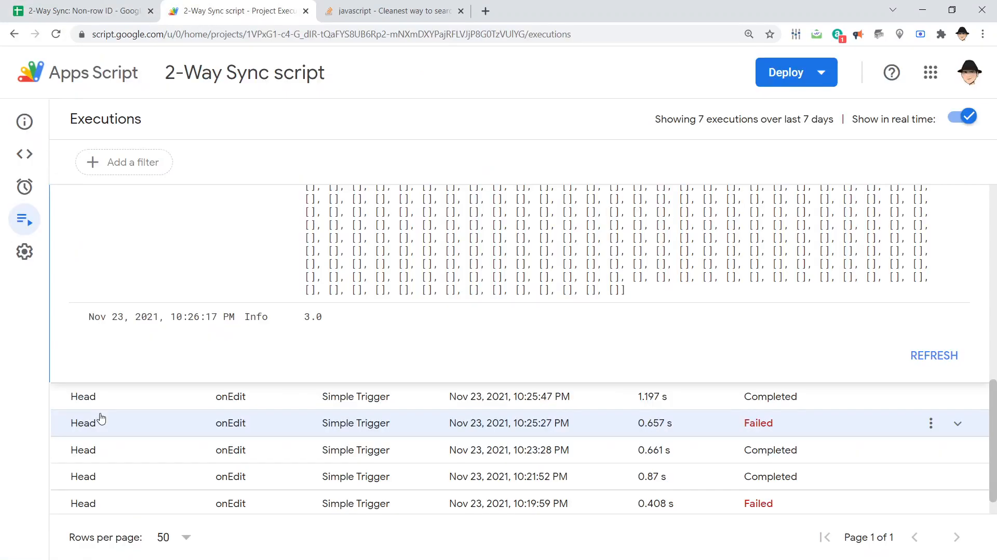
left_click(24, 154)
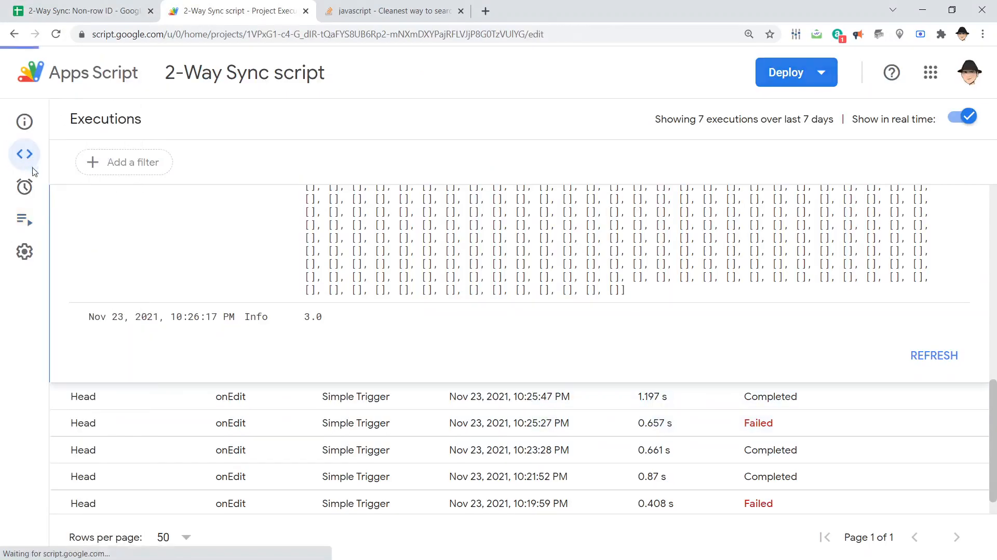
left_click(24, 154)
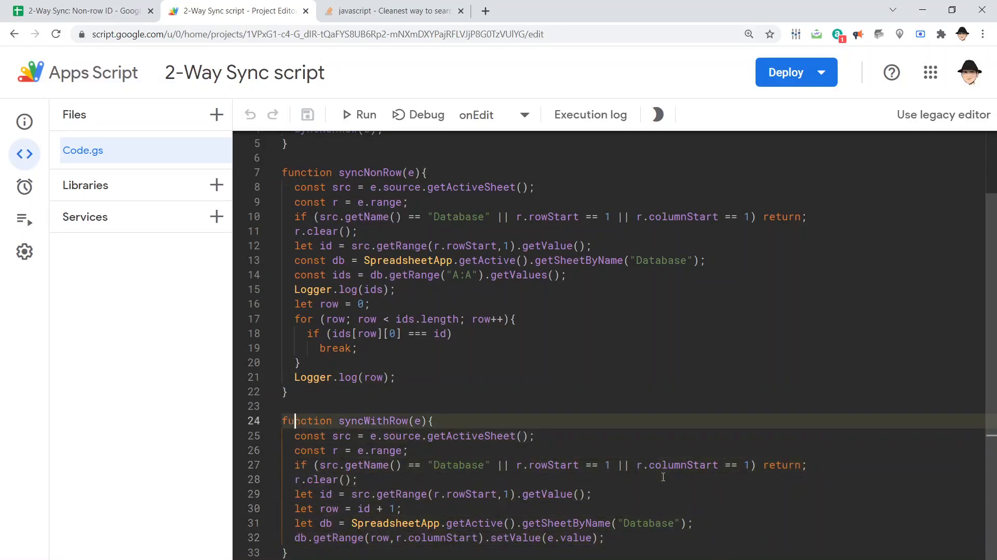
Step: Replace Logger.log(row) with row+1 and db.getRange(row,r.columnStart).setValue(e.value), and save
type("db.getRange(row,r.columnStart).setValue(e.value);")
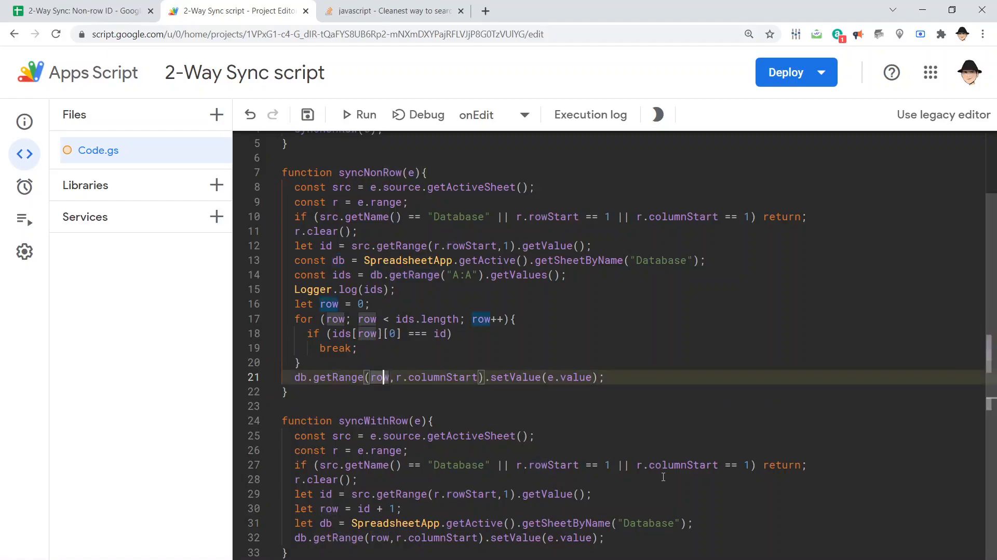
type("+")
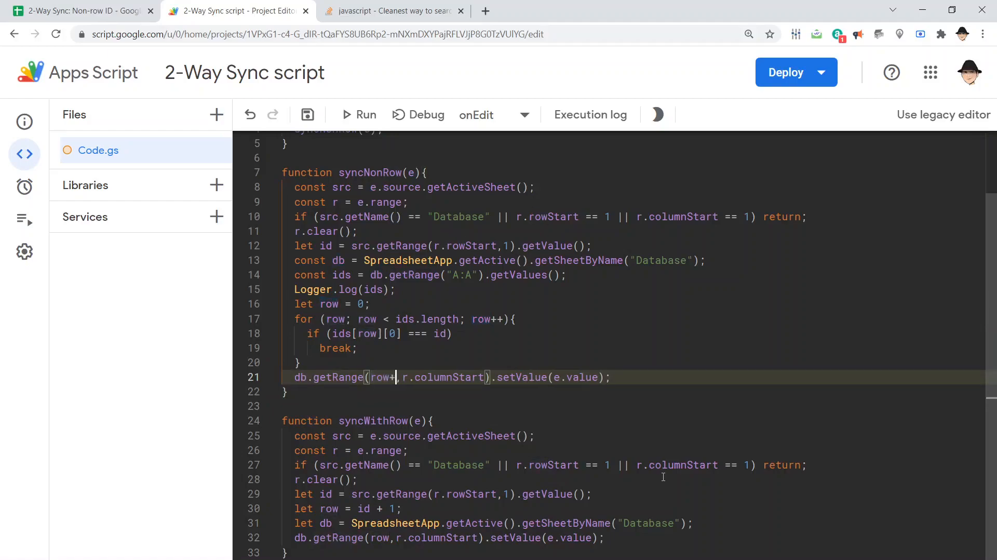
type("1")
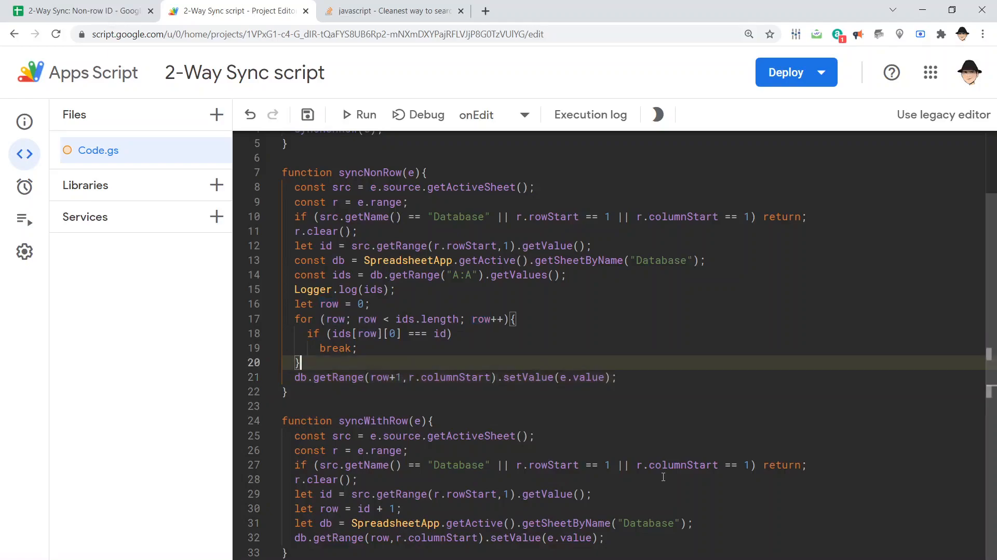
type("row++;")
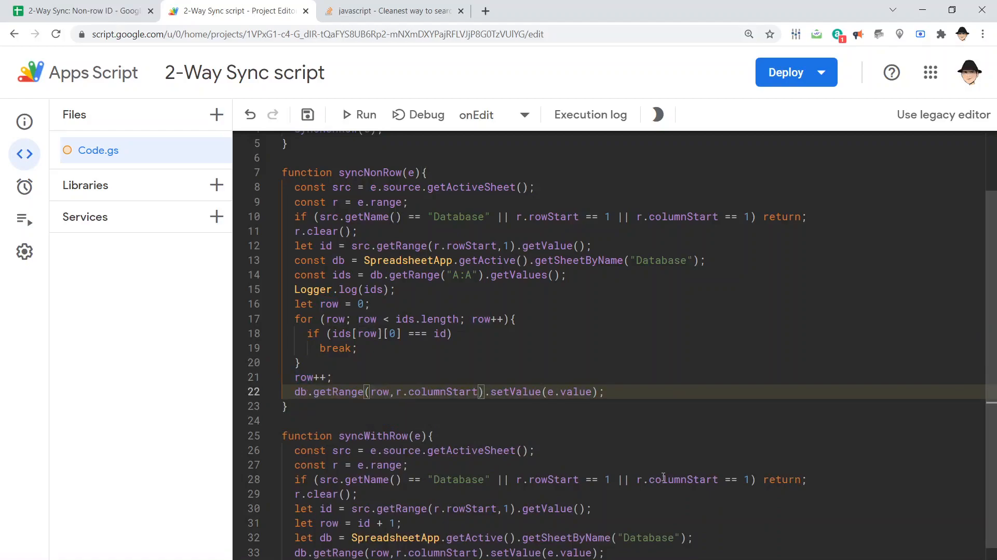
left_click(307, 114)
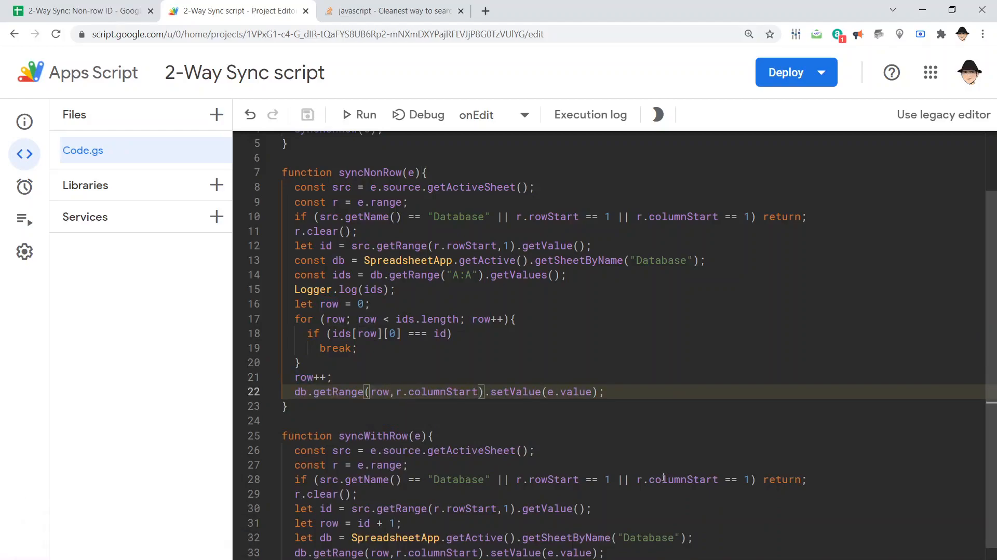
left_click(76, 10)
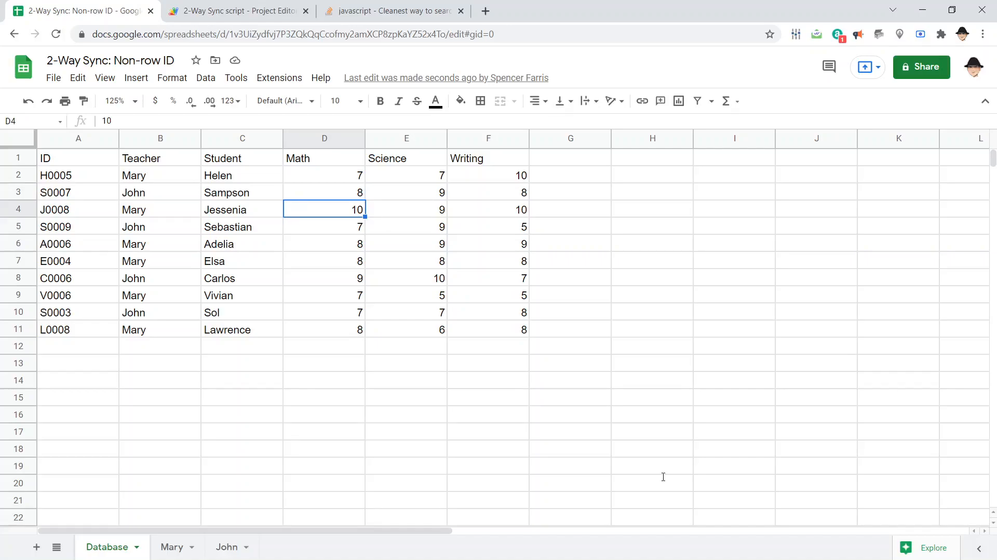
Step: Review the script, then change Jessenia's Science score on Mary's sheet
left_click(235, 11)
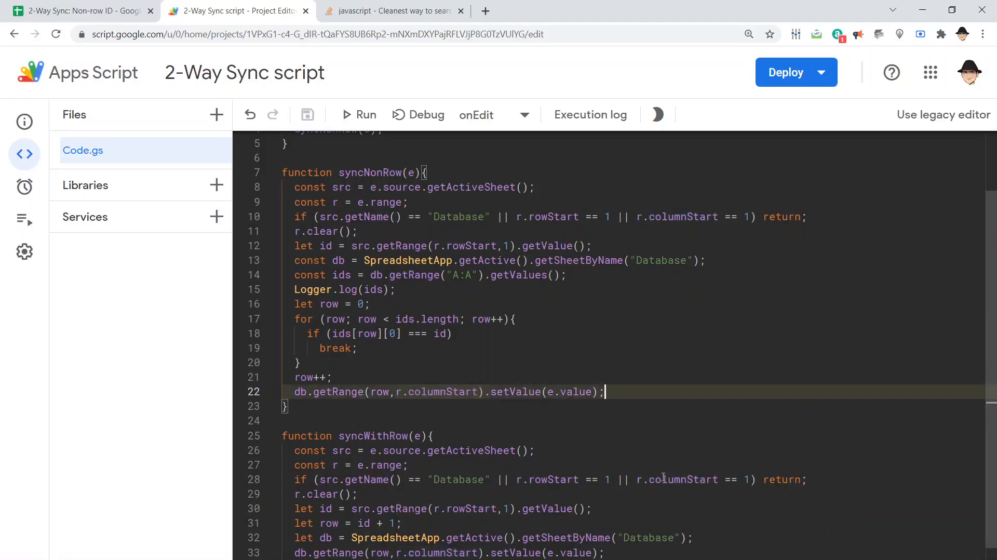
left_click(76, 10)
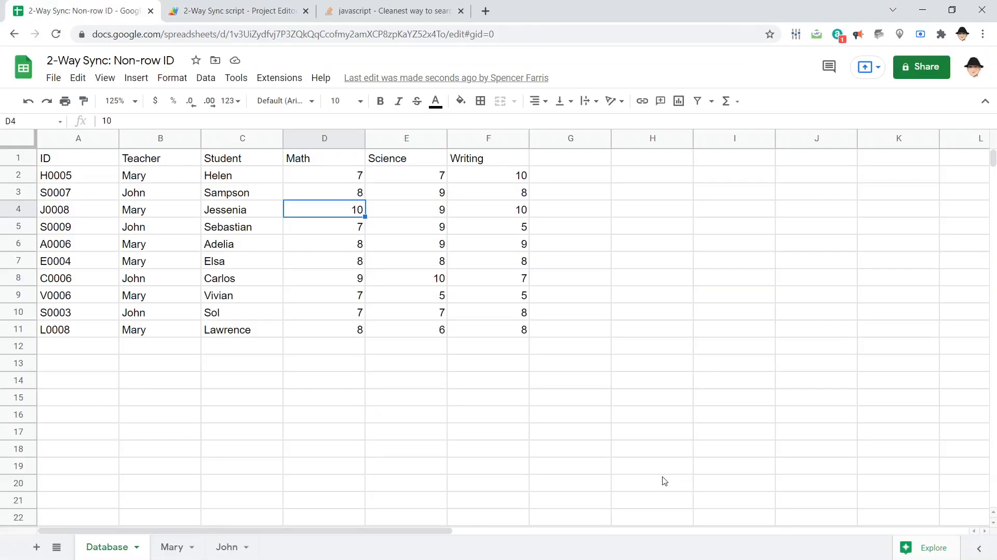
left_click(171, 546)
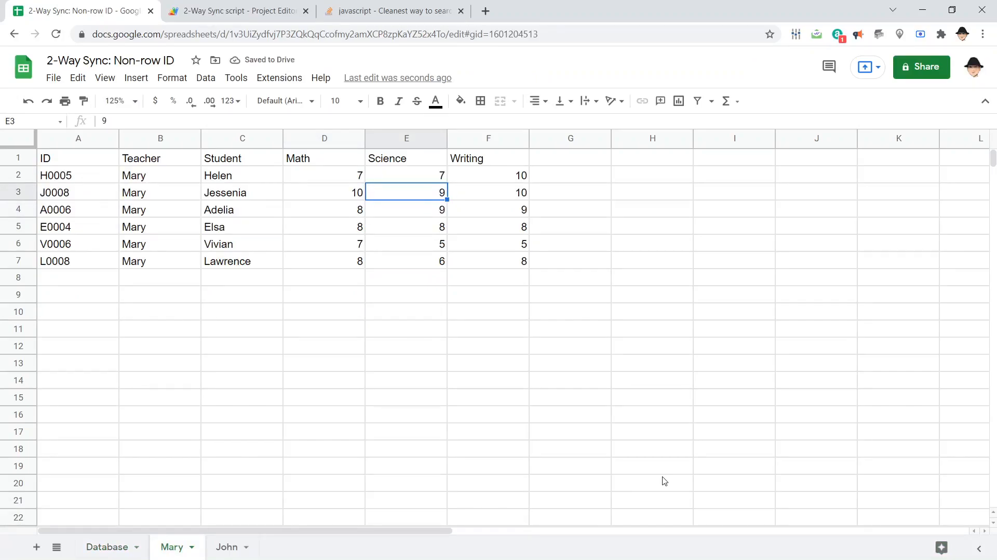
type("7")
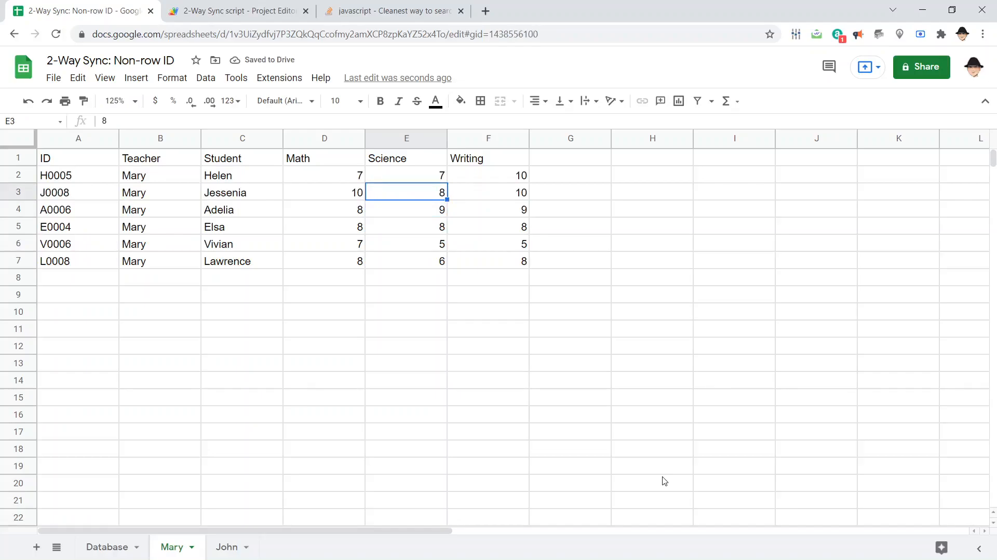
Step: Set Sebastian's Writing score to 7 on John's sheet to test the sync
left_click(226, 546)
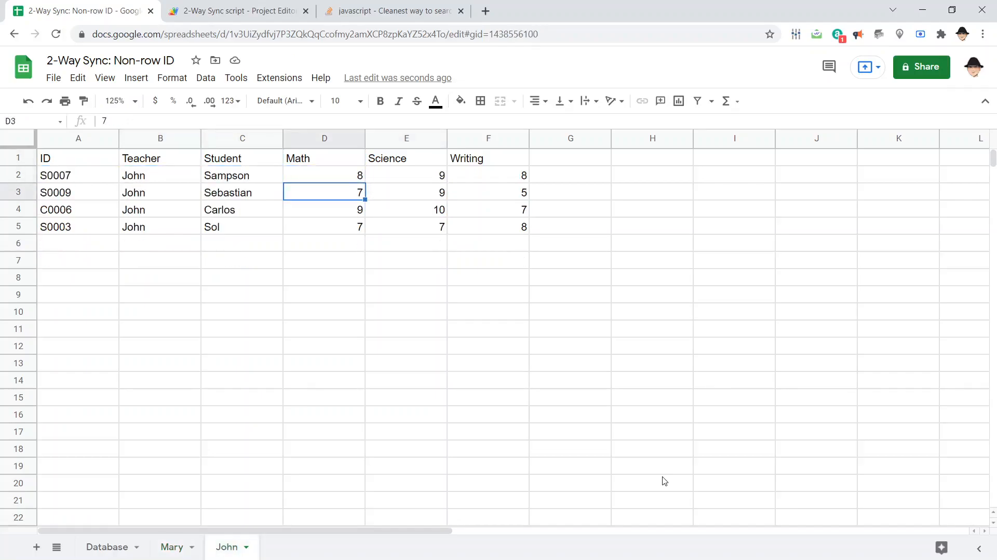
left_click(488, 192)
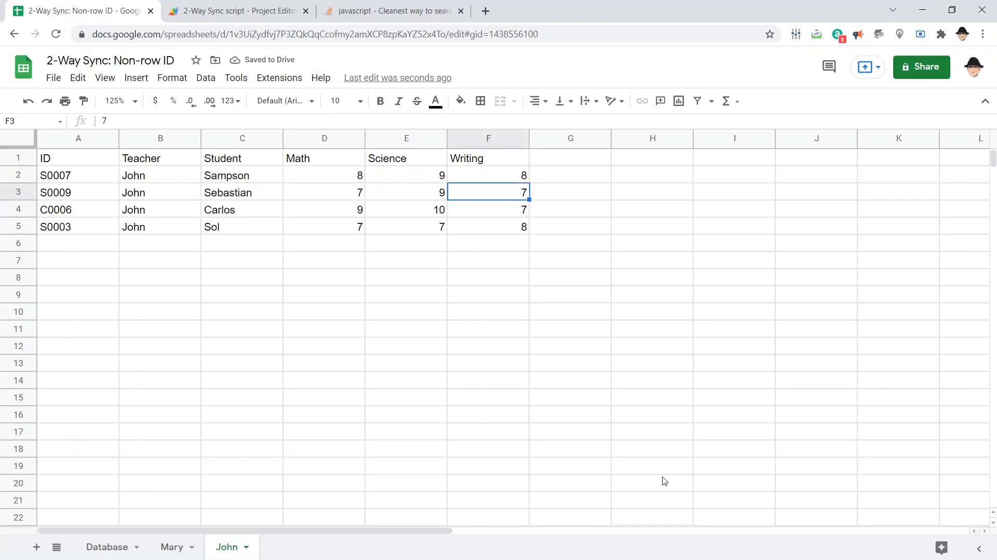
left_click(235, 10)
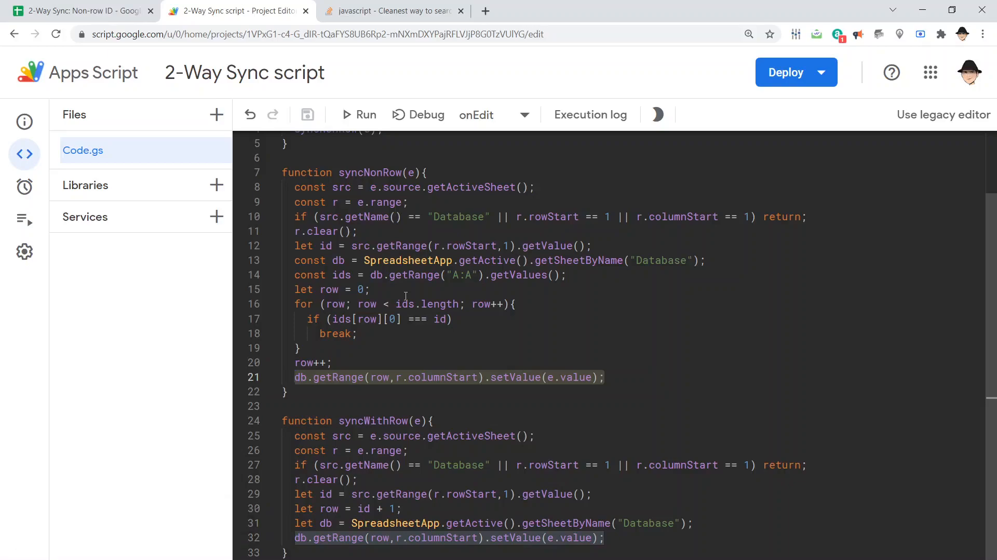
left_click(75, 10)
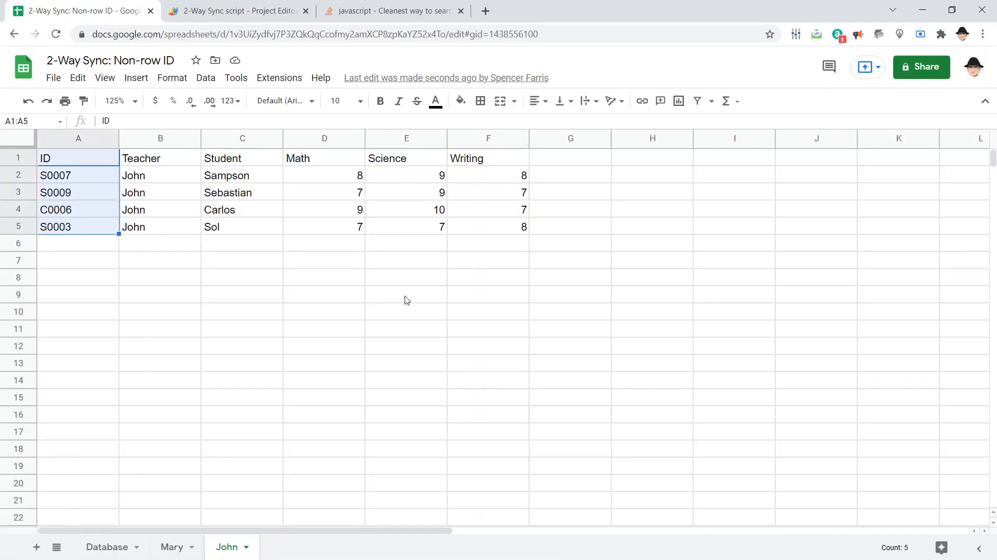
left_click(235, 11)
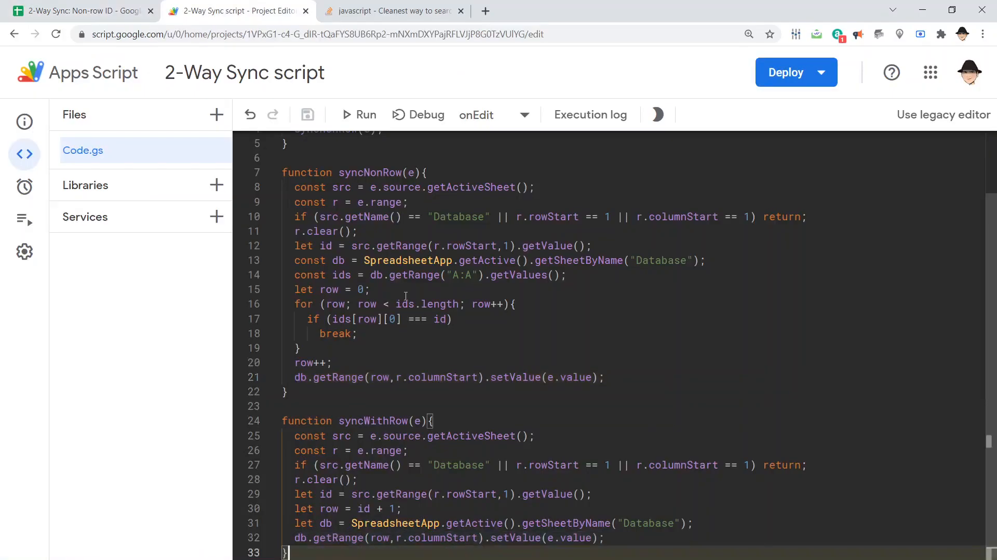